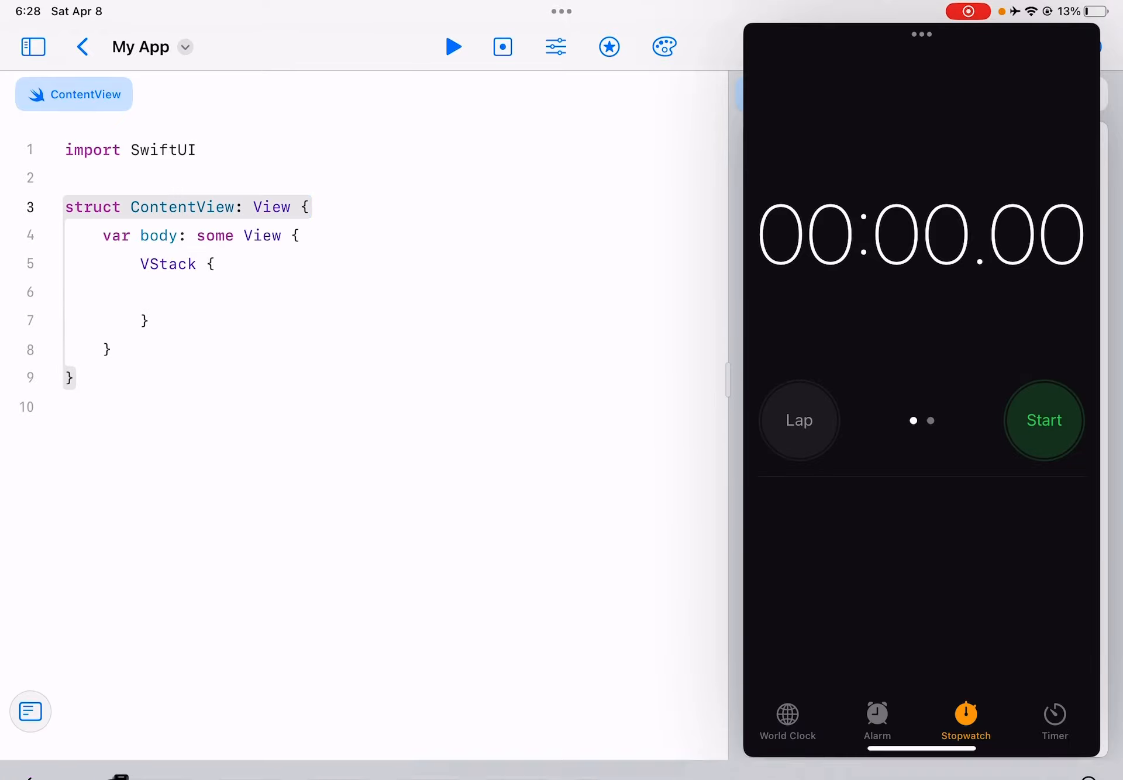
{"action": "left_click", "coordinate": [146, 236]}
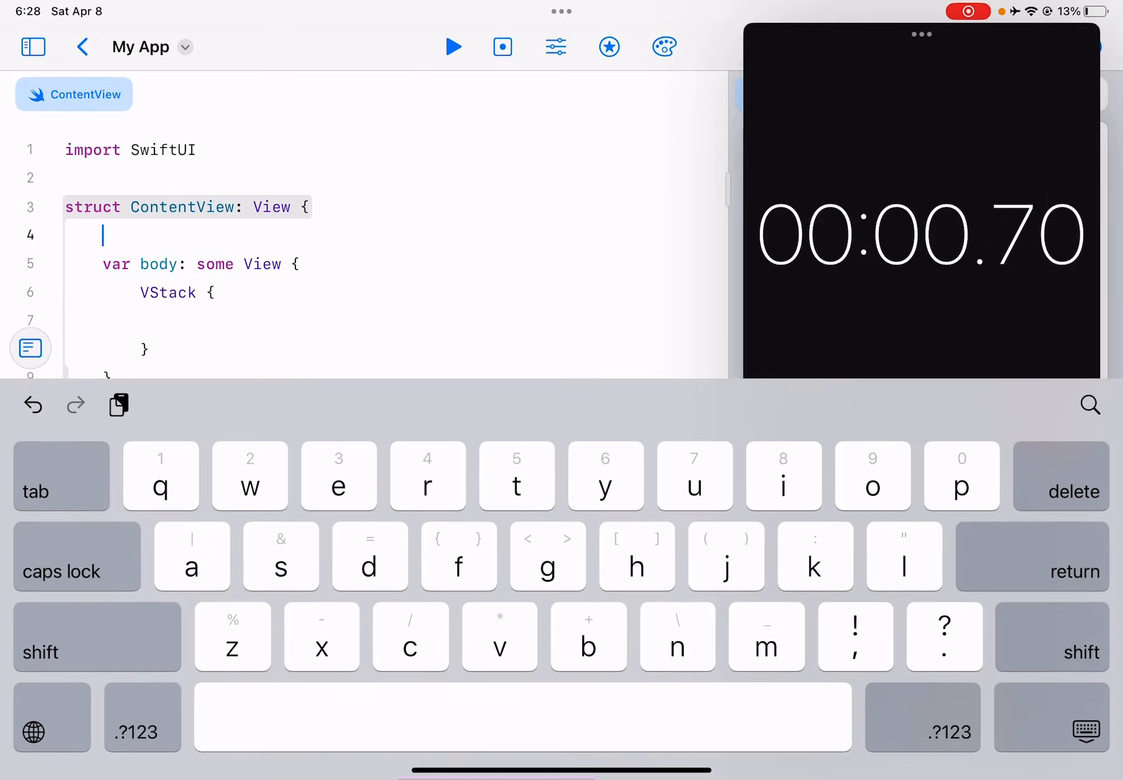
{"action": "type", "text": "@State var"}
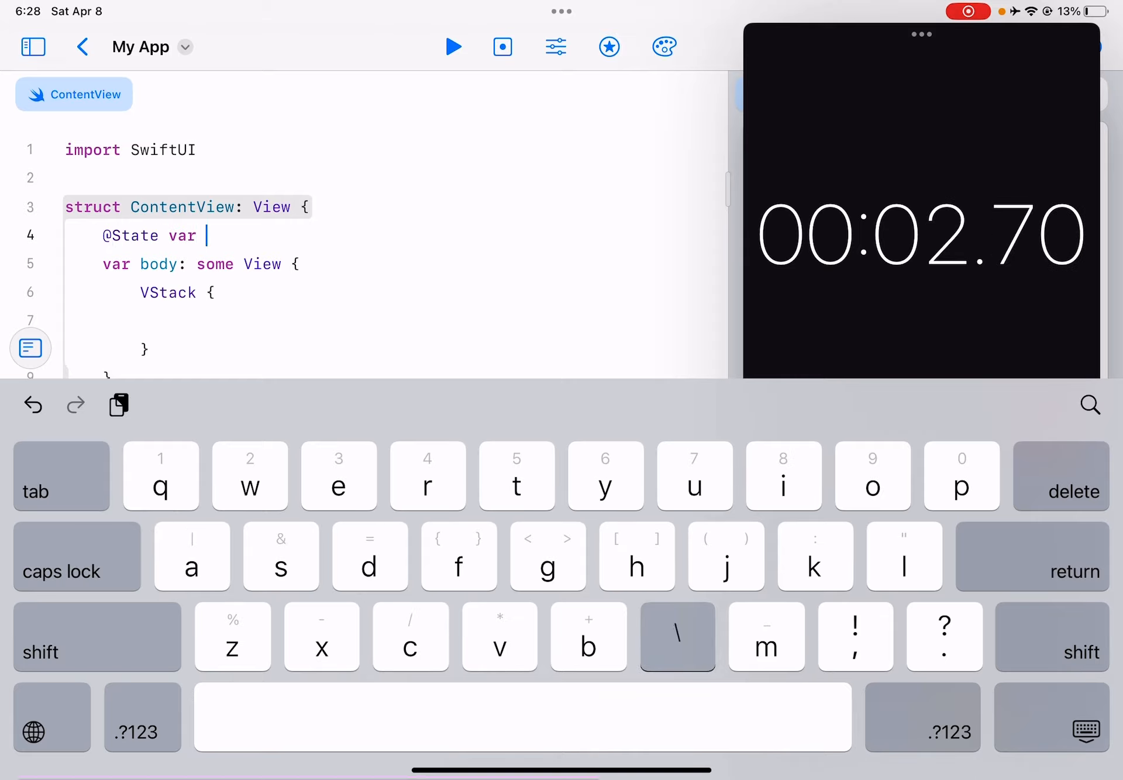
{"action": "type", "text": "number1 = 0"}
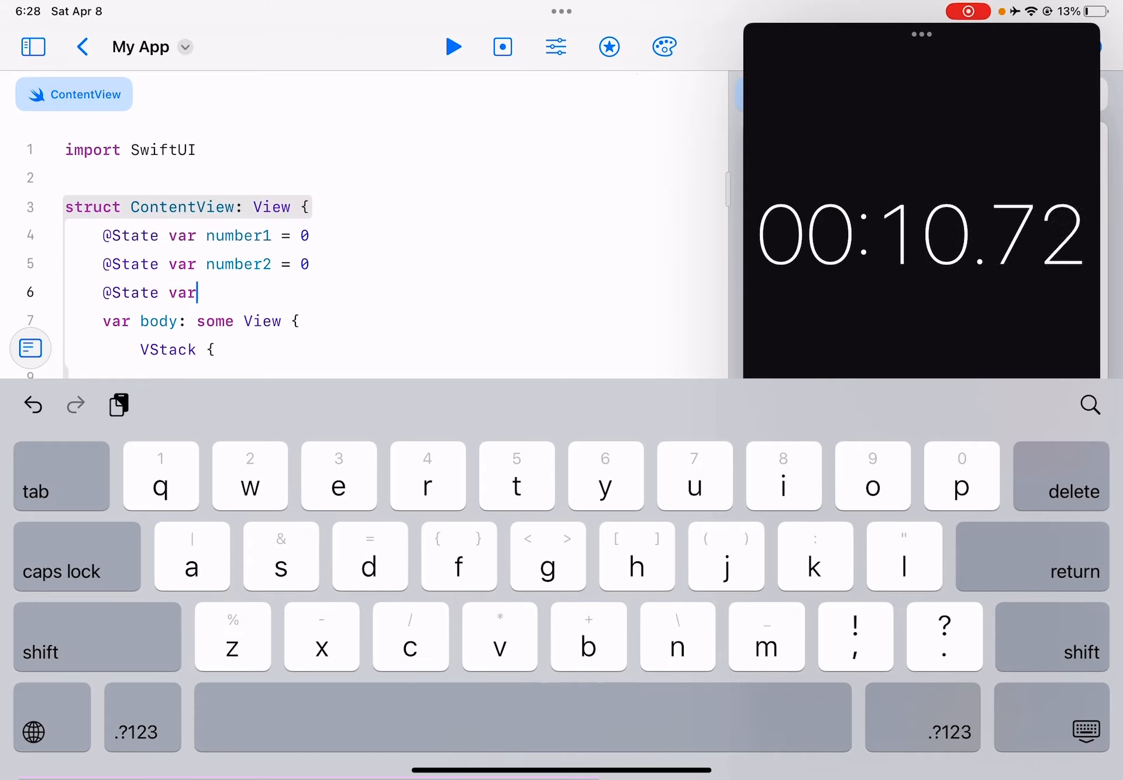
{"action": "type", "text": "answer = 0"}
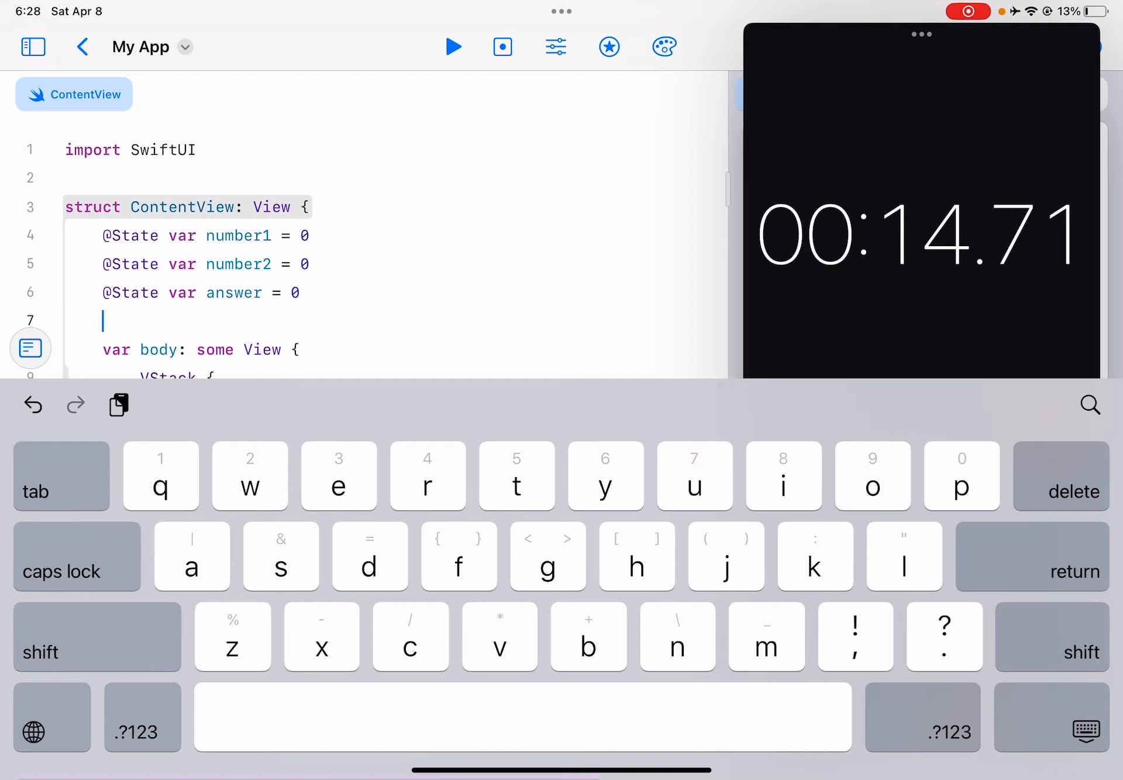
{"action": "left_click", "coordinate": [133, 735]}
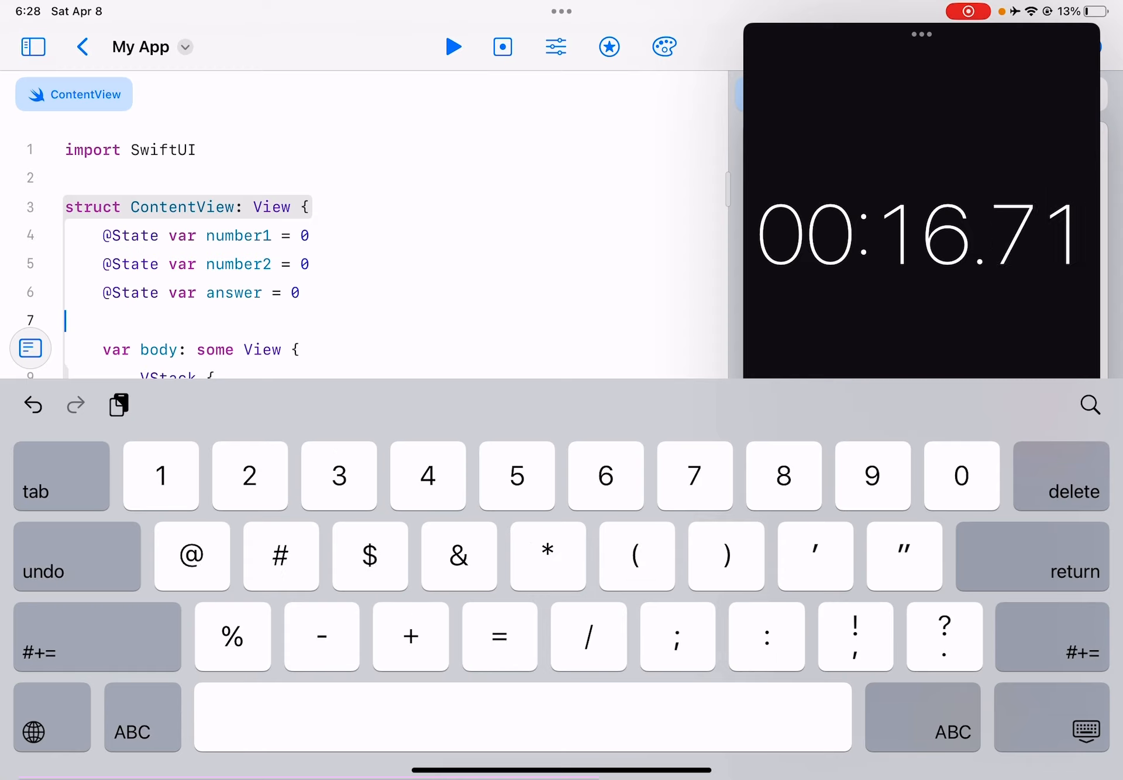
{"action": "type", "text": "@State var"}
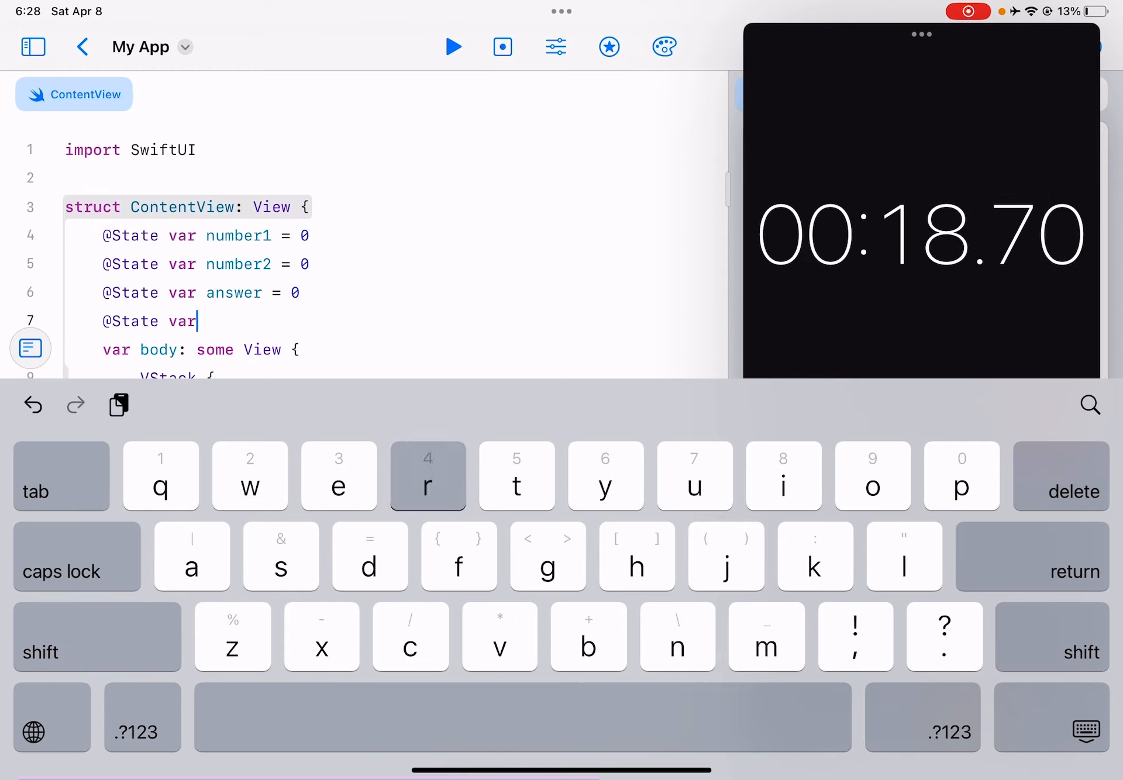
{"action": "type", "text": "operation = \"+"}
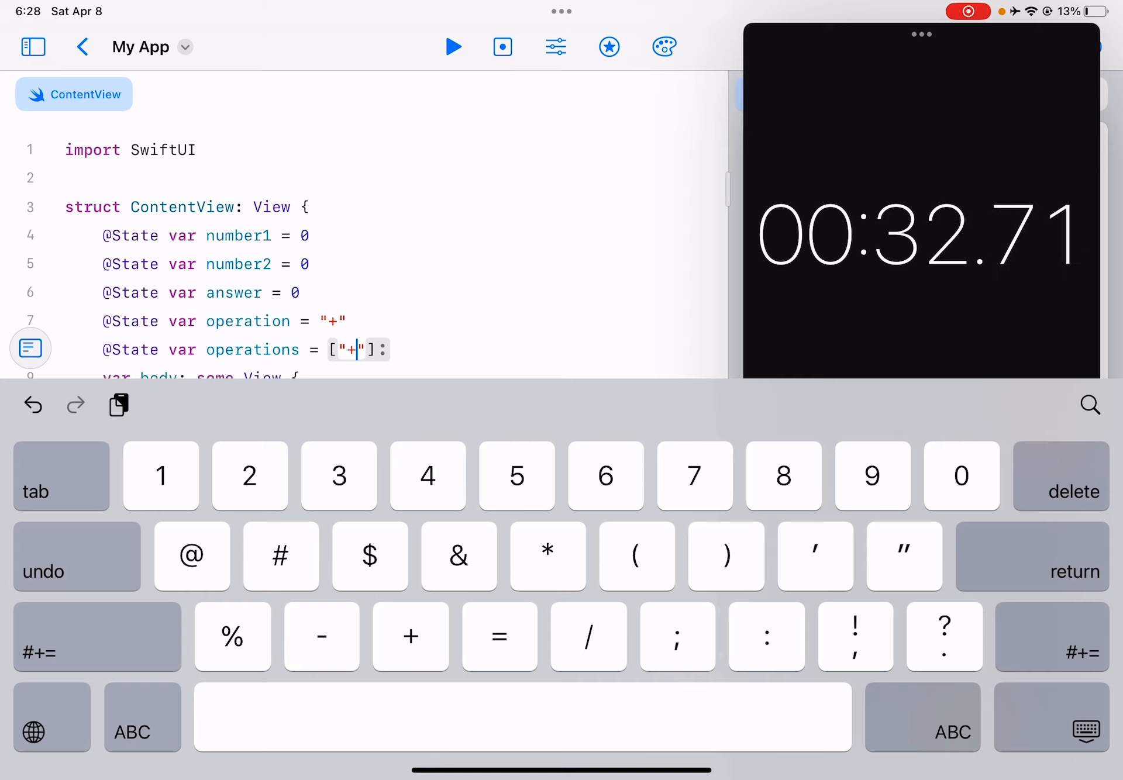
Finish the operations array with "-" and "*" and write a switch assigning answer per operation.
{"action": "type", "text": ", \"-\", \"*"}
{"action": "type", "text": "case \"+\":"}
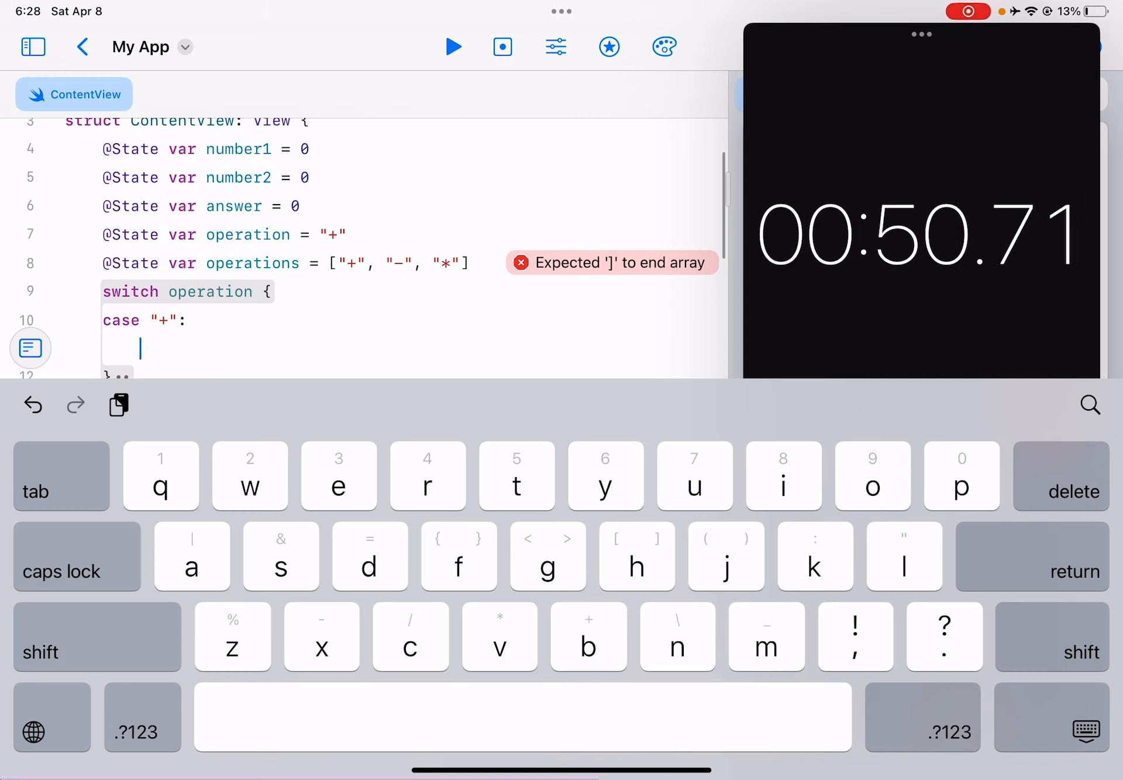
{"action": "type", "text": "answer = number1 + number2"}
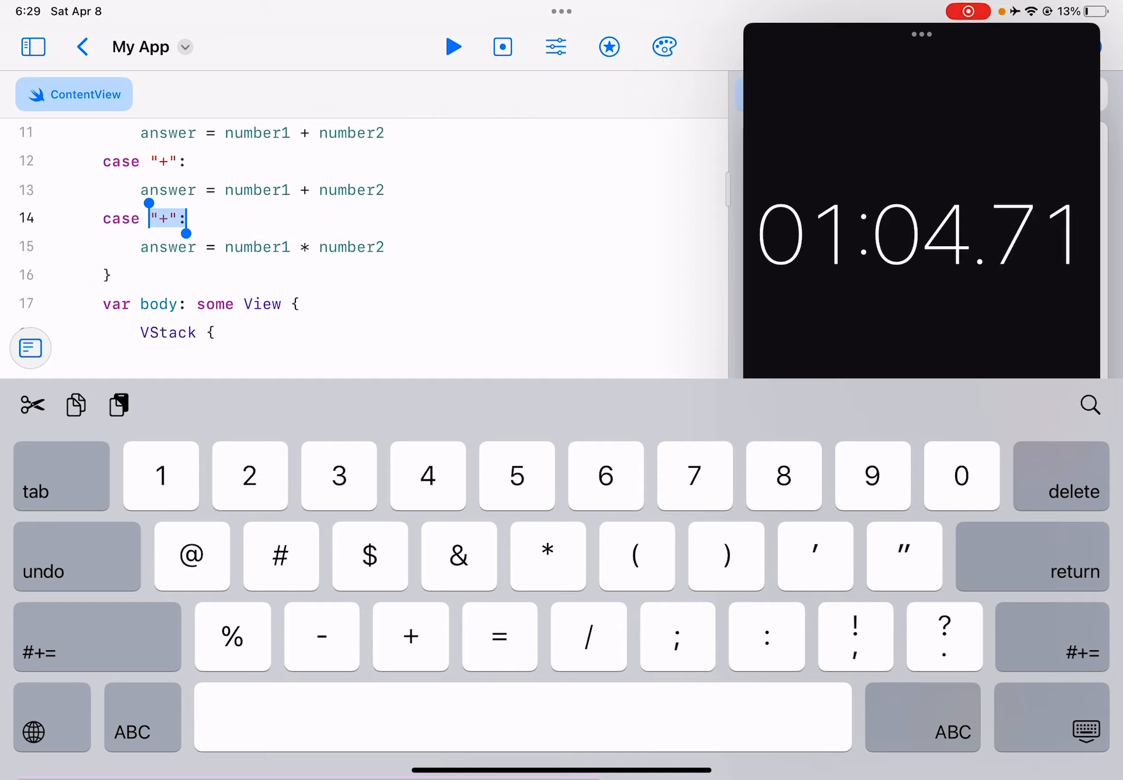
{"action": "type", "text": "*"}
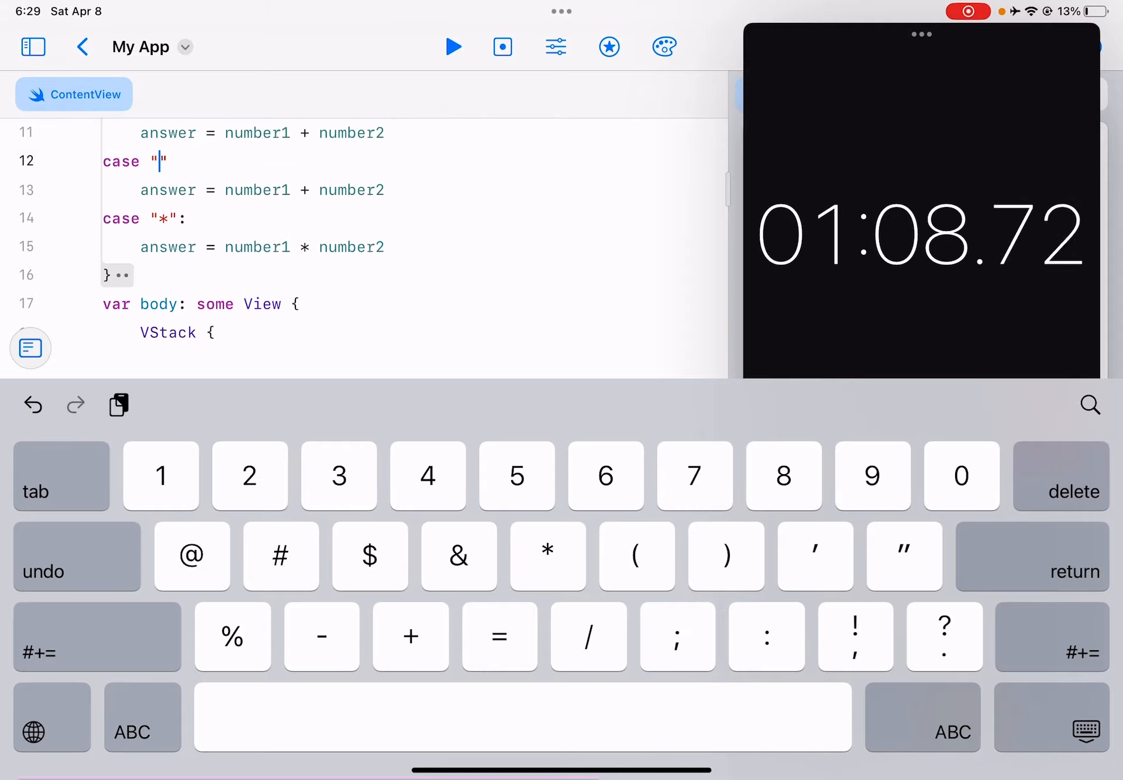
{"action": "type", "text": "-"}
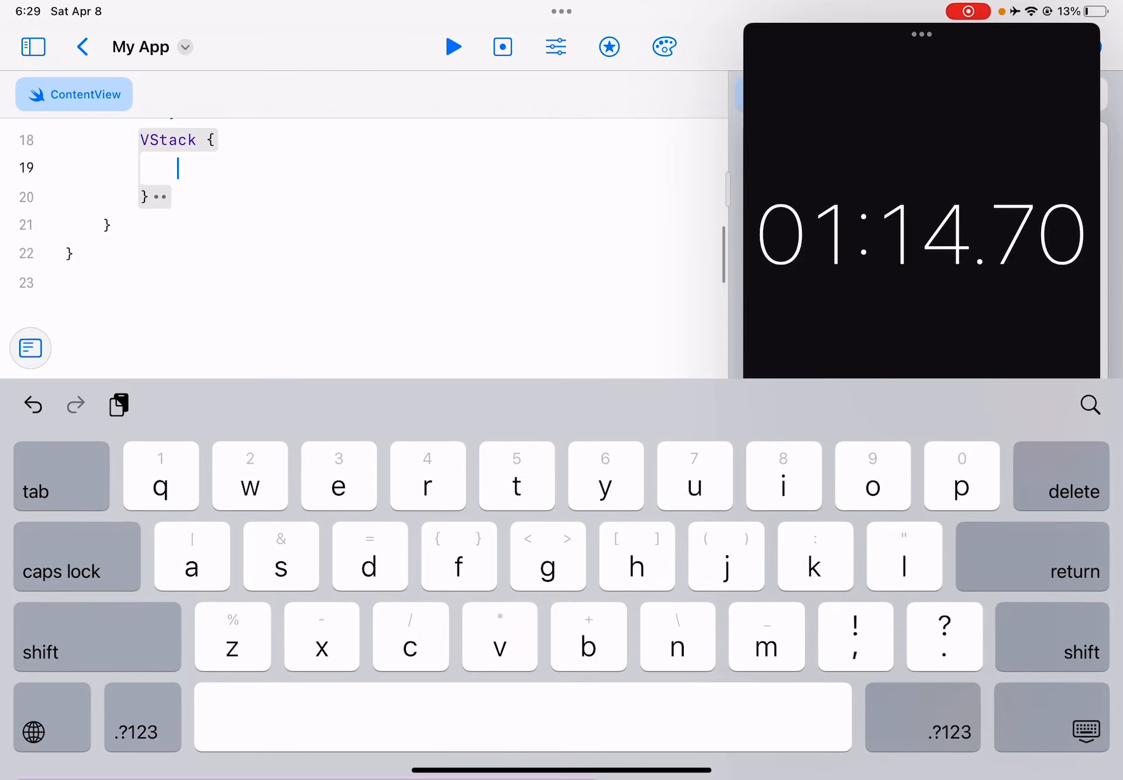
Add a "1st number" TextField bound to $number1 with a NumberFormatter.
{"action": "type", "text": "Textfield(\"En"}
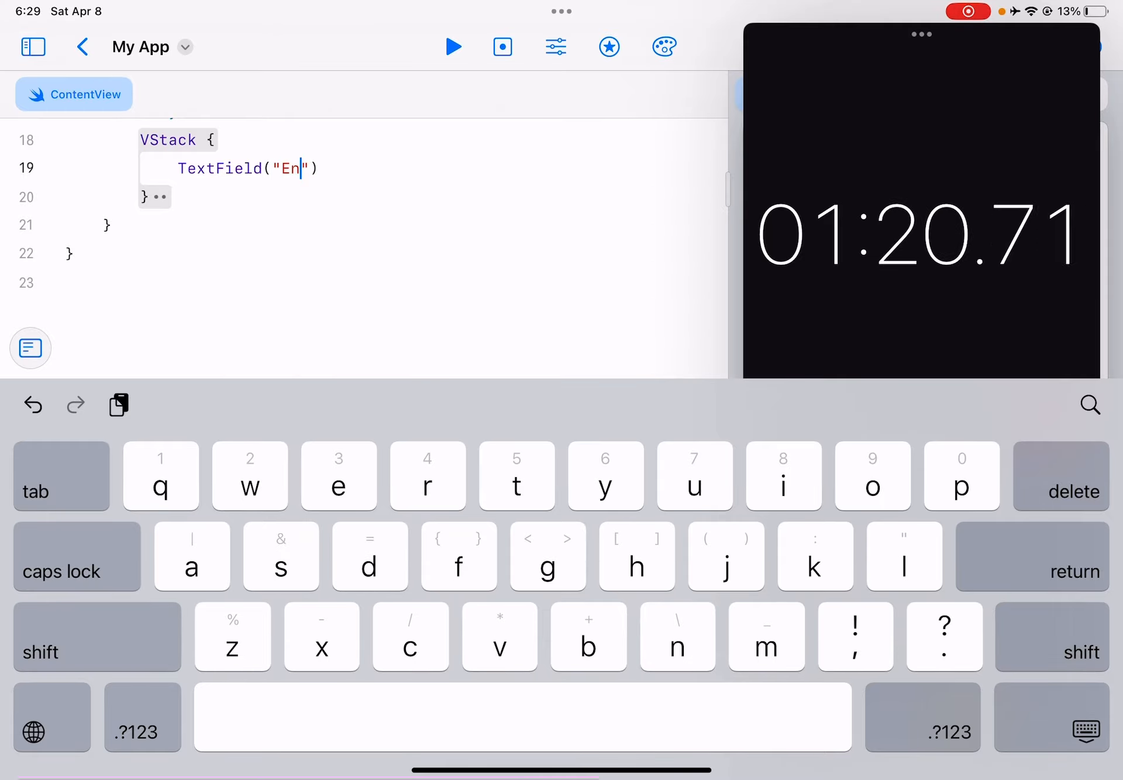
{"action": "type", "text": "ter 1#5"}
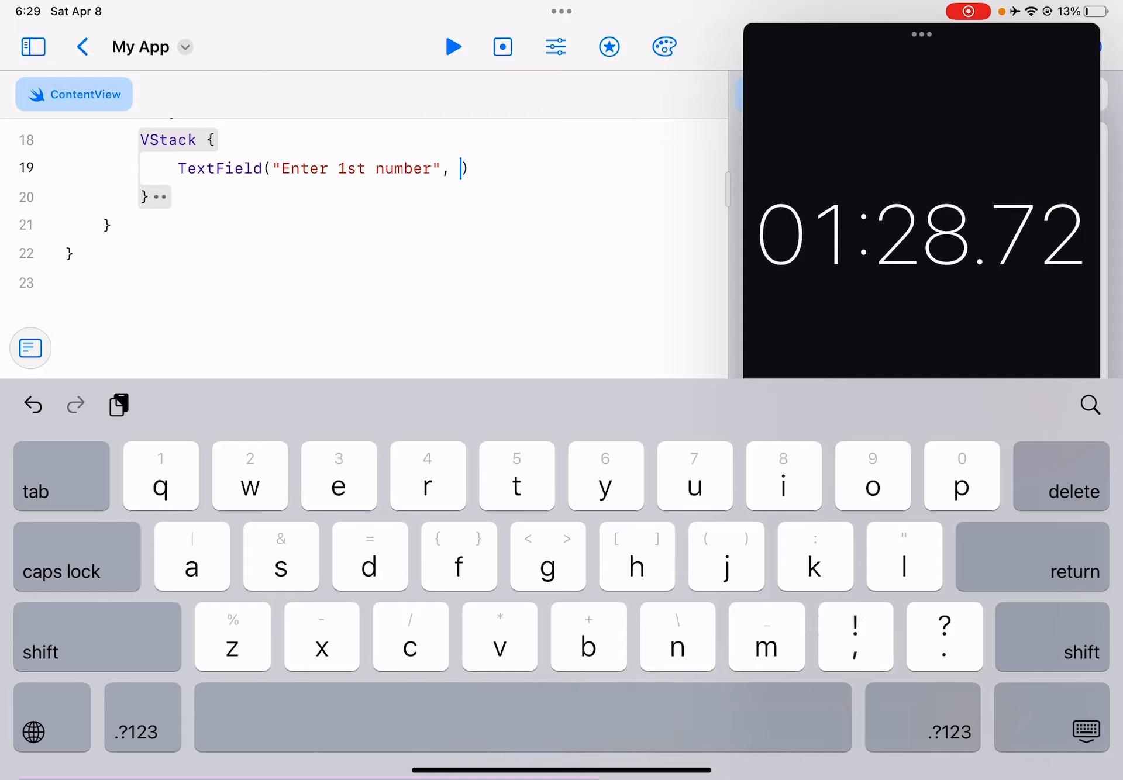
{"action": "type", "text": "value: $num"}
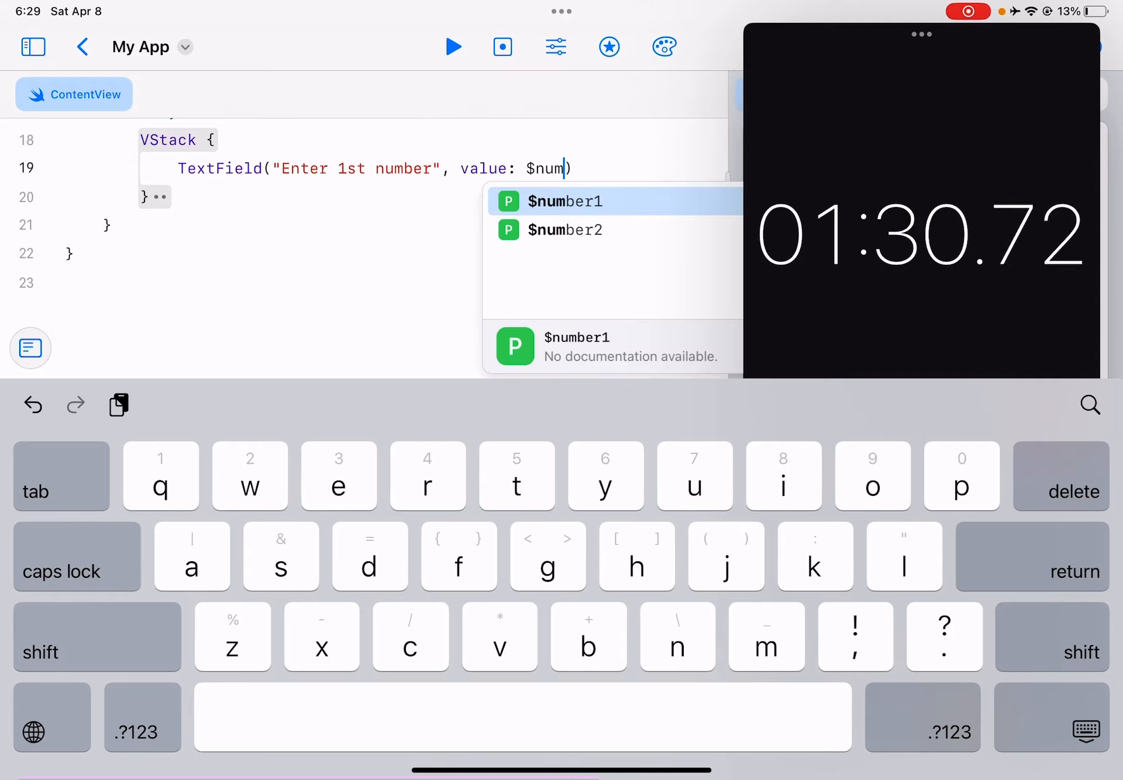
{"action": "left_click", "coordinate": [565, 202]}
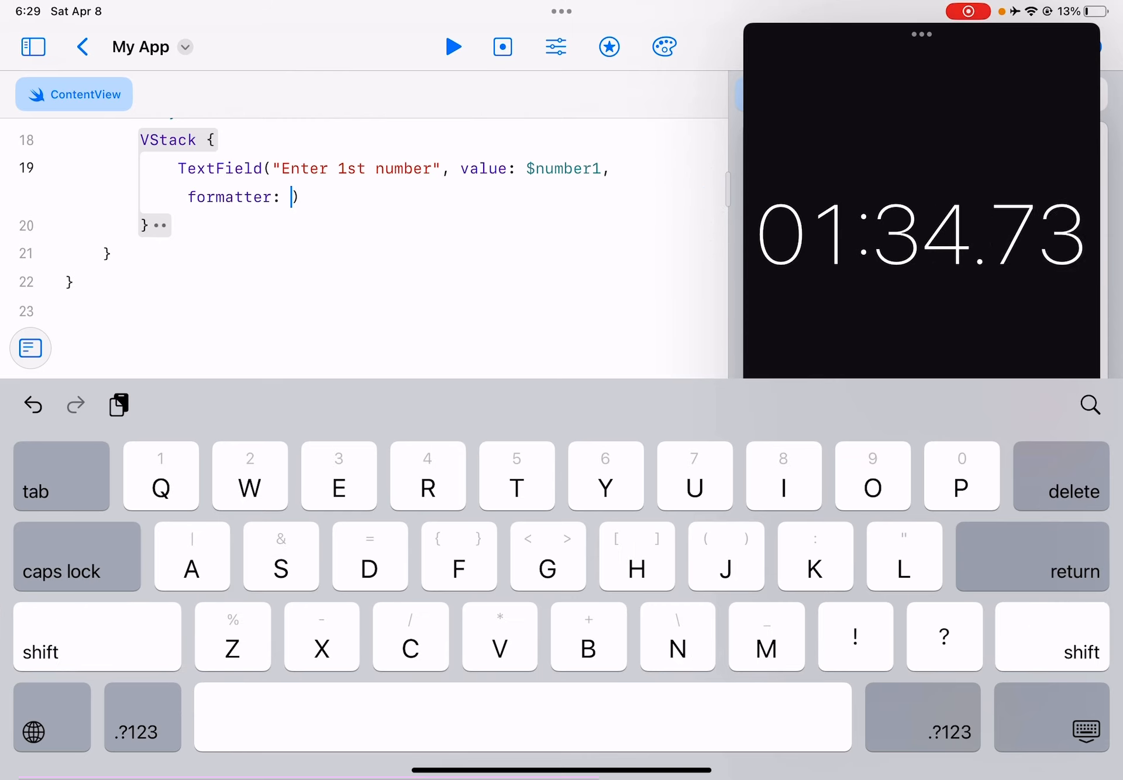
{"action": "type", "text": "Numbe"}
{"action": "type", "text": "."}
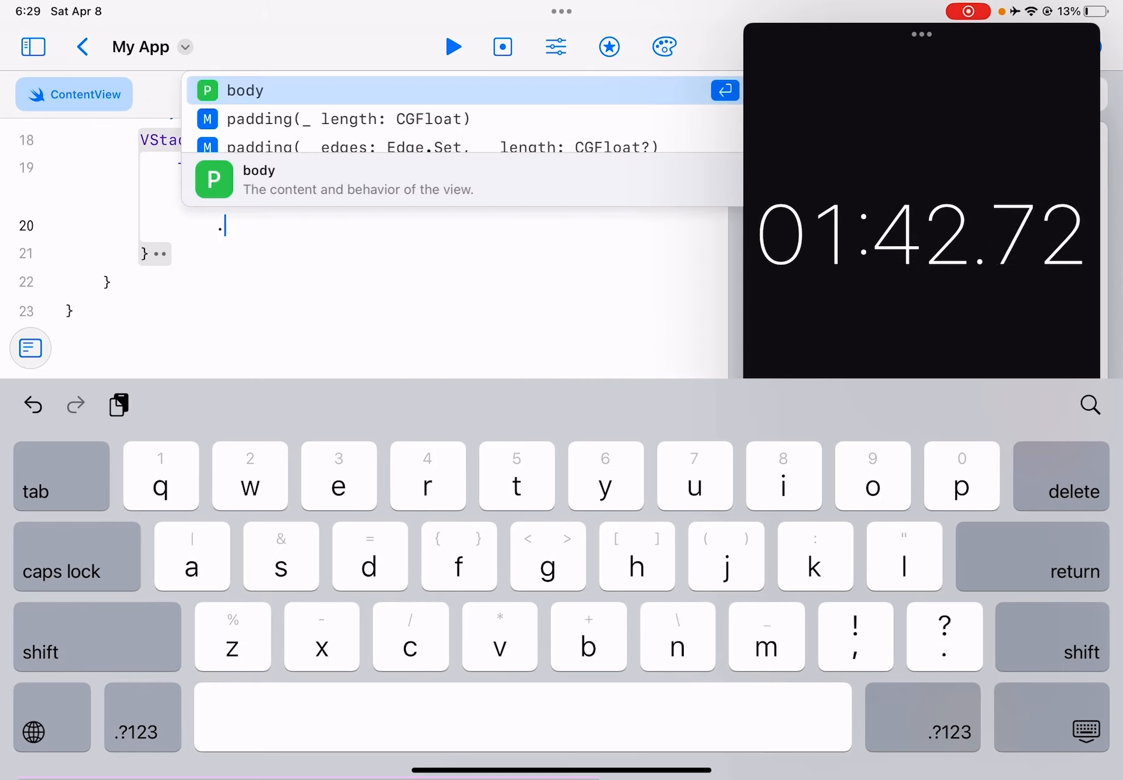
Give the fields .keyboardType(.numberPad), bind the second to $number2 and separate them with a blank line.
{"action": "type", "text": "keyboardType"}
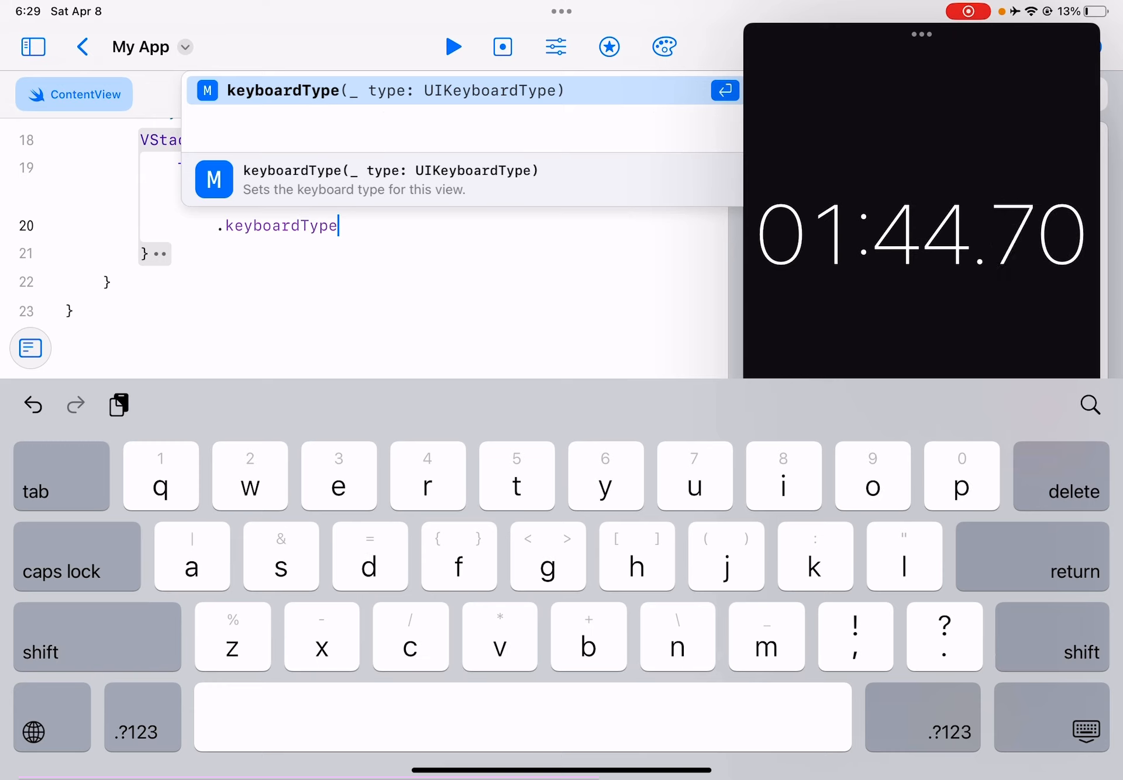
{"action": "type", "text": "(.number"}
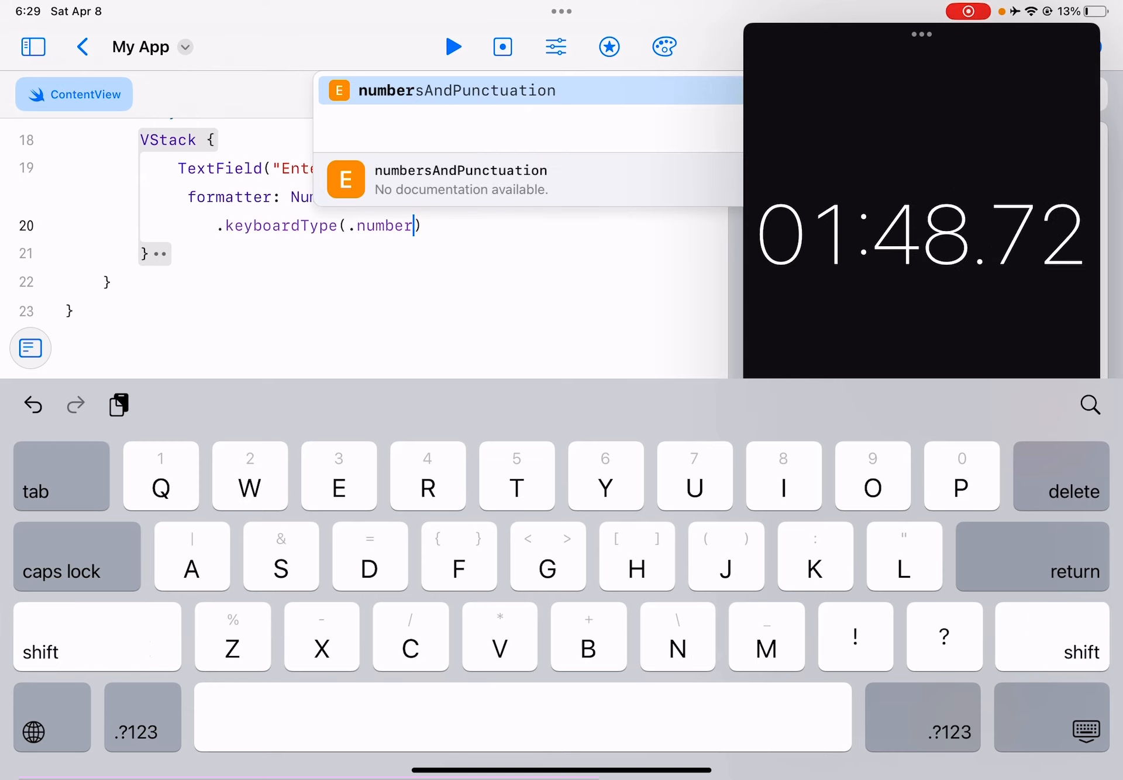
{"action": "left_click", "coordinate": [457, 90]}
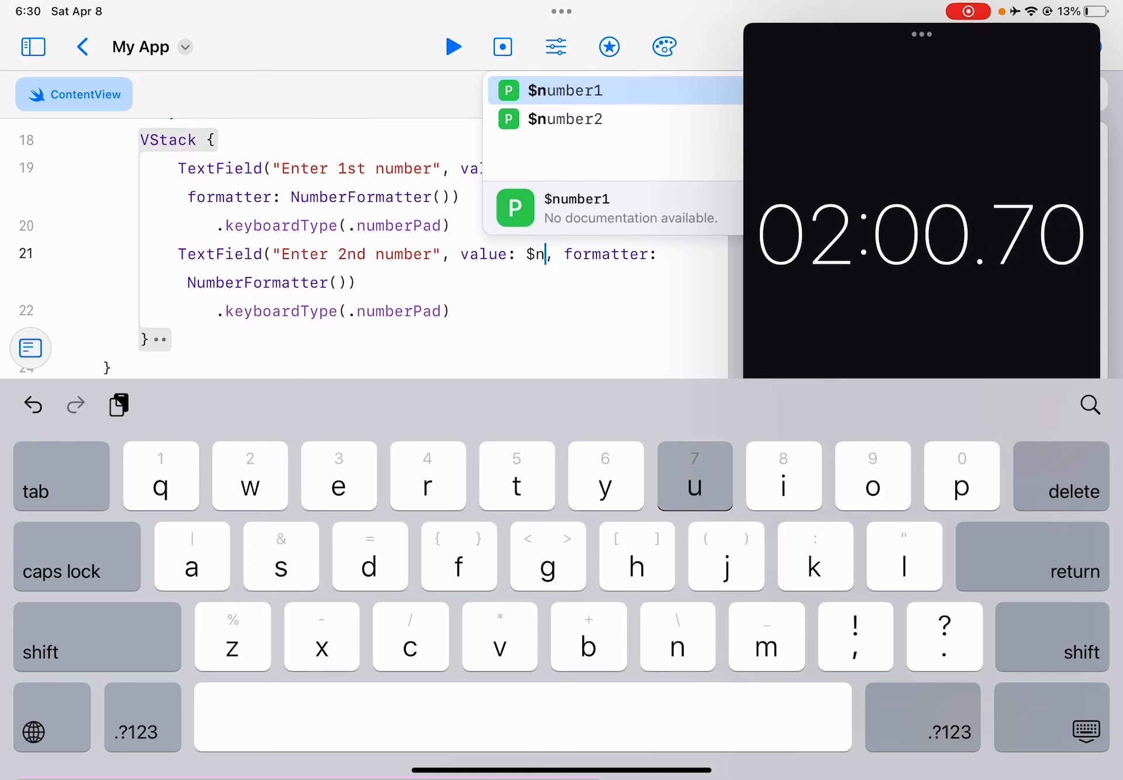
{"action": "left_click", "coordinate": [565, 120]}
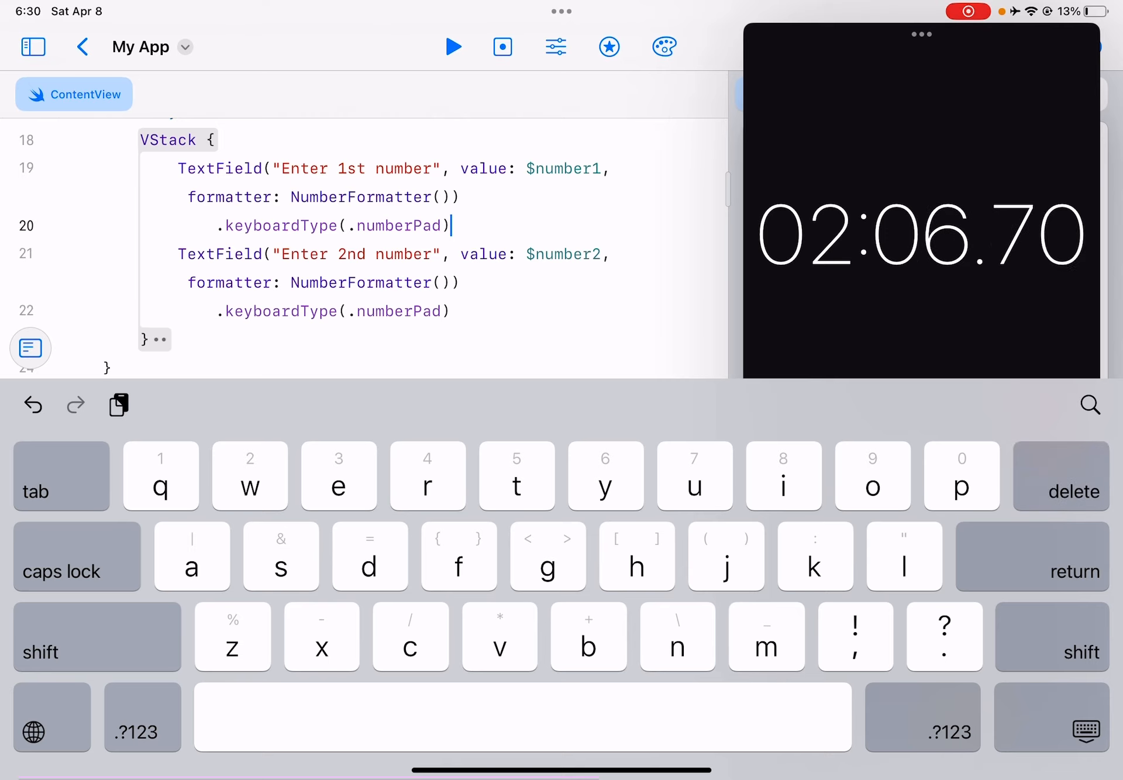
{"action": "key", "text": "return"}
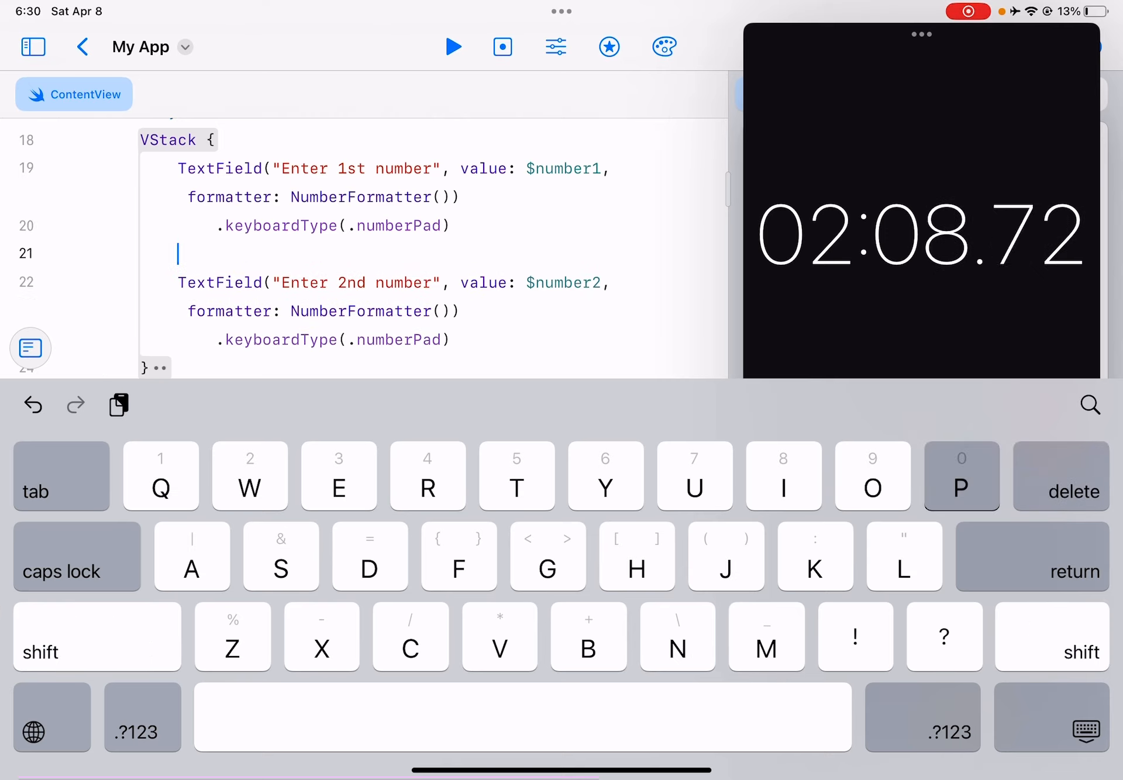
Add an Operations Picker with its selection bound to $operation.
{"action": "type", "text": "Picker("}
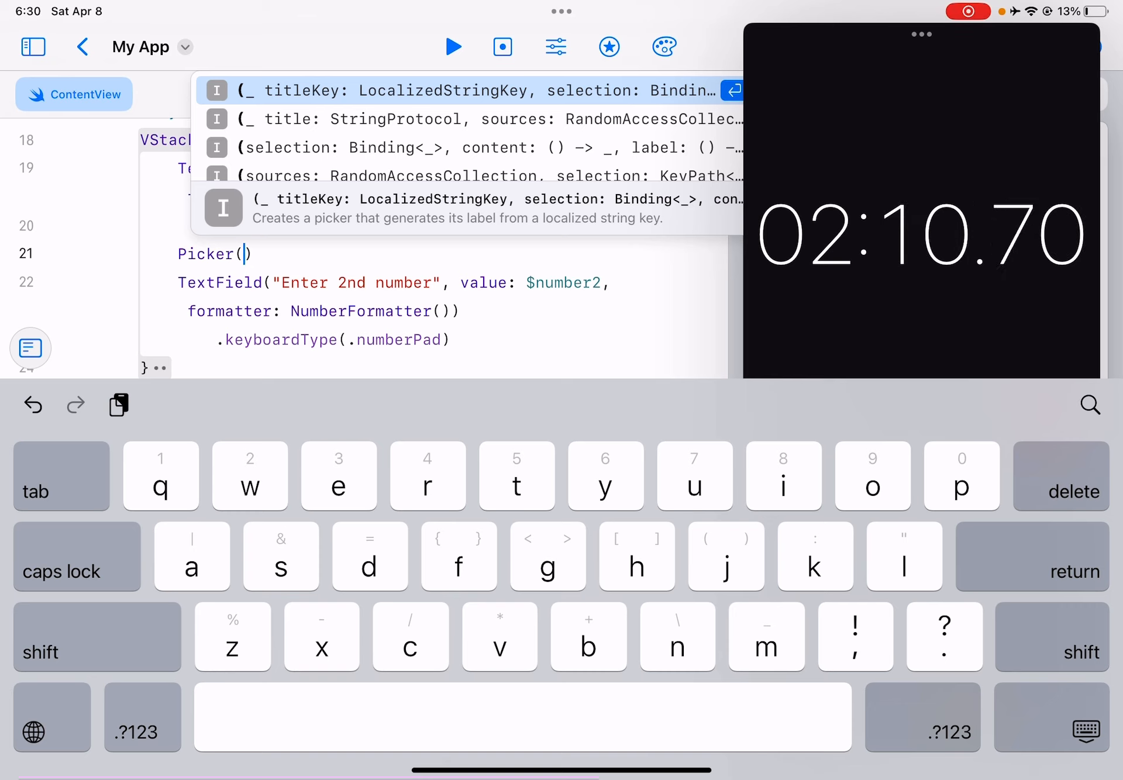
{"action": "type", "text": "selec"}
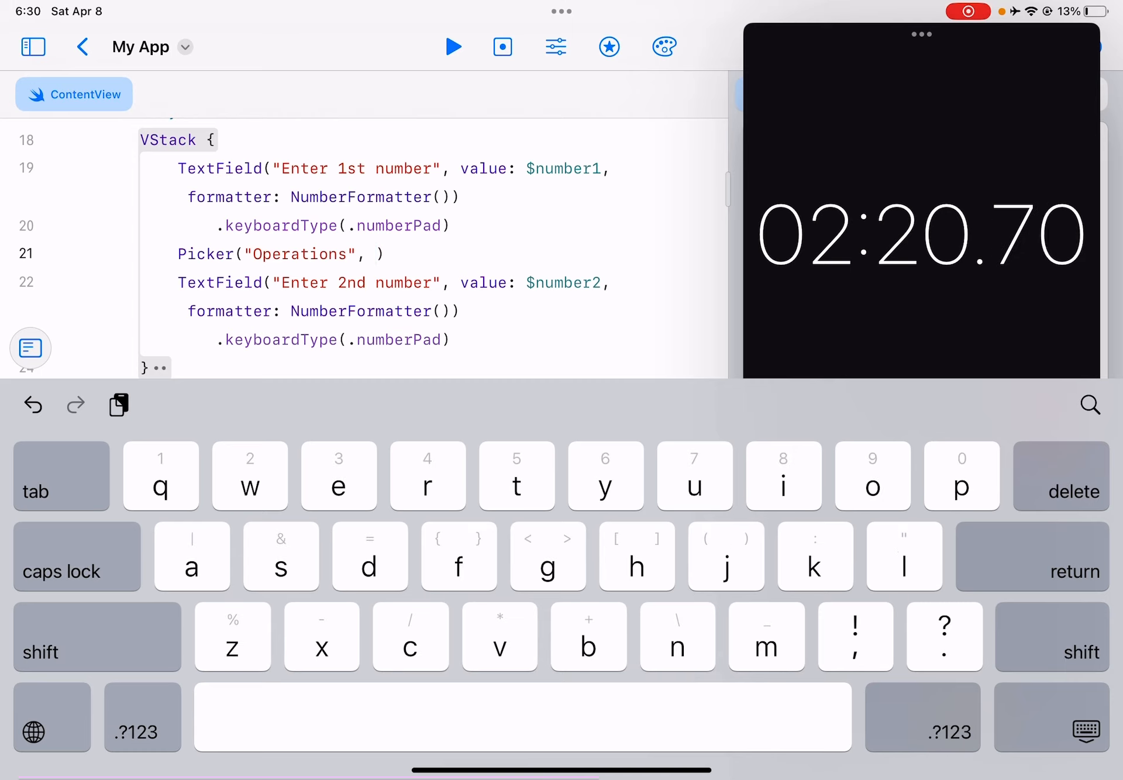
{"action": "type", "text": "selection: $"}
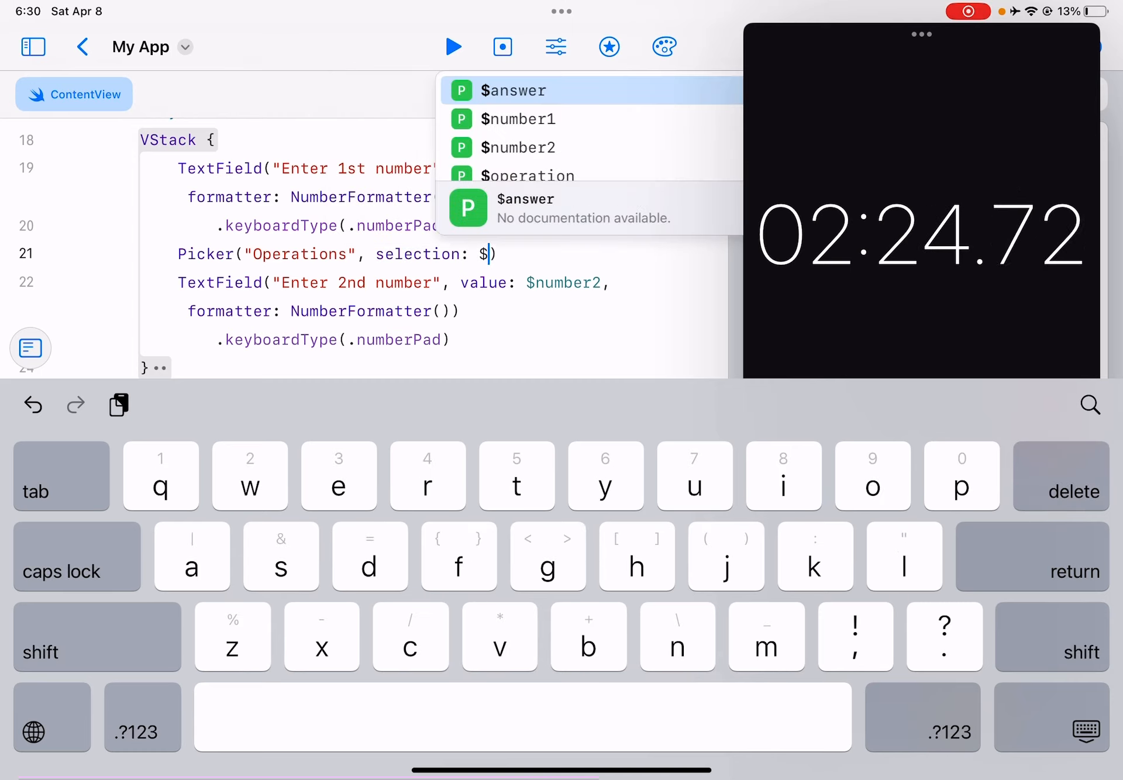
{"action": "type", "text": "operati"}
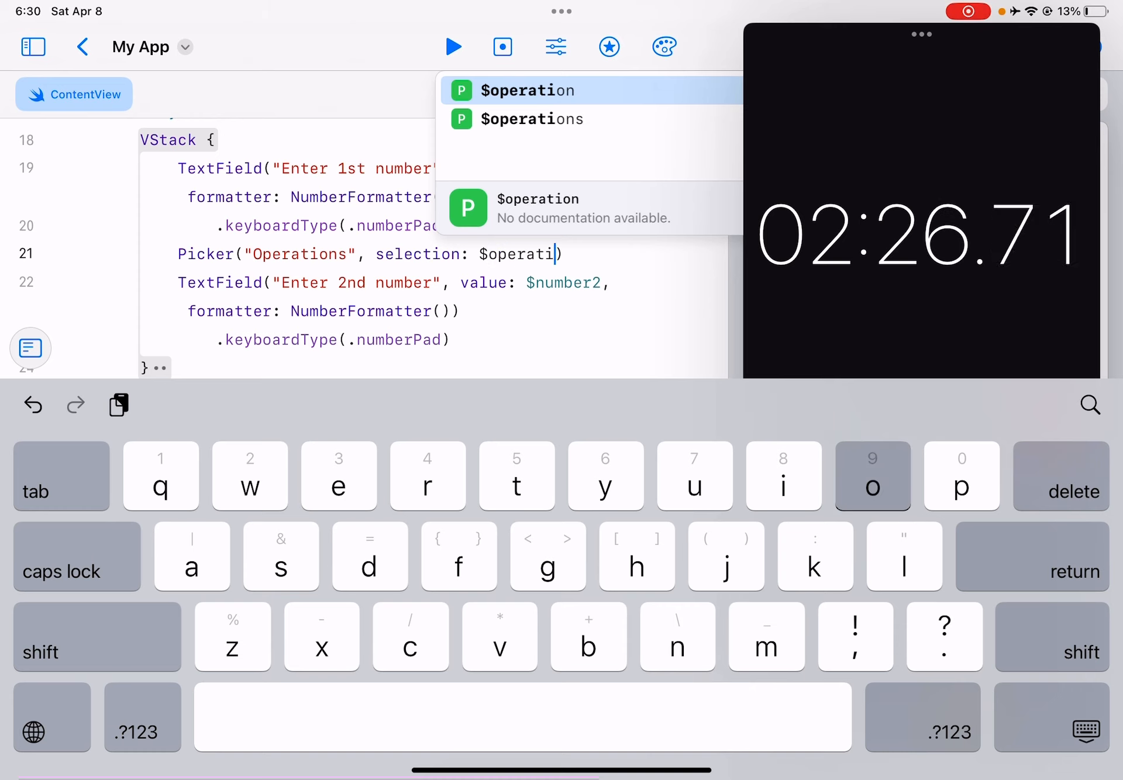
{"action": "left_click", "coordinate": [530, 91]}
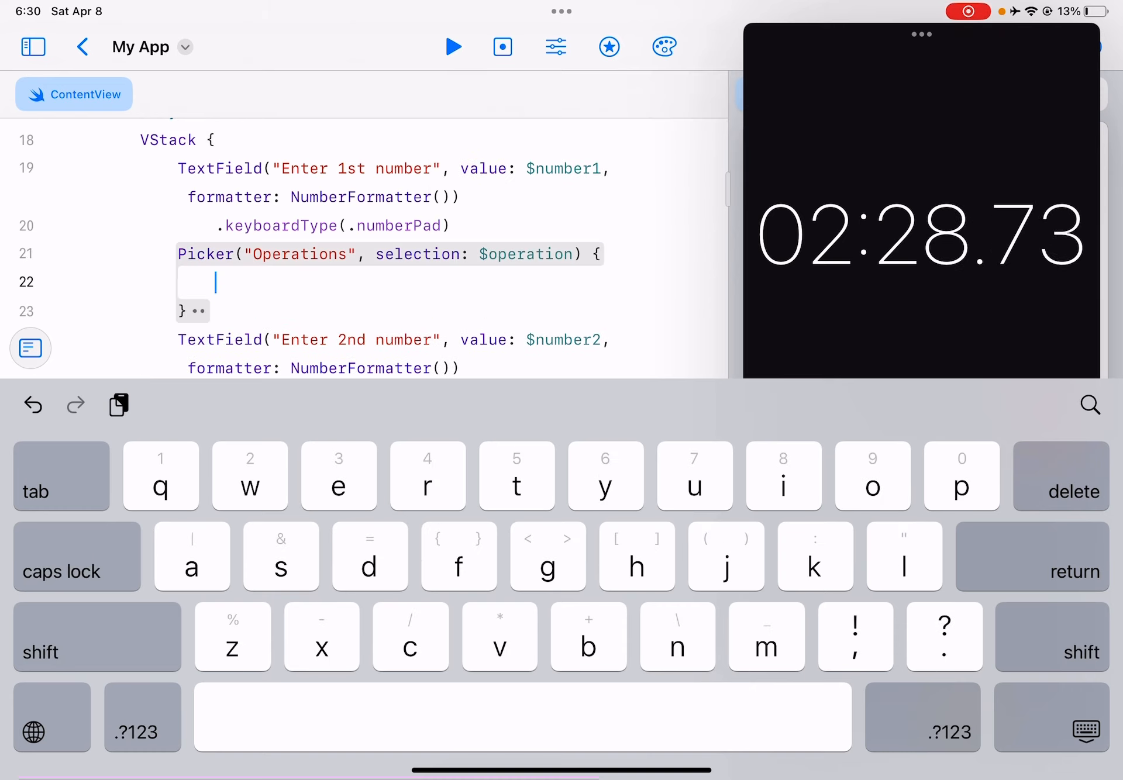
Fill the picker with ForEach(operations, id: \.self) Text rows and make it SegmentedPickerStyle.
{"action": "type", "text": "ForEach(operations, id: \\"}
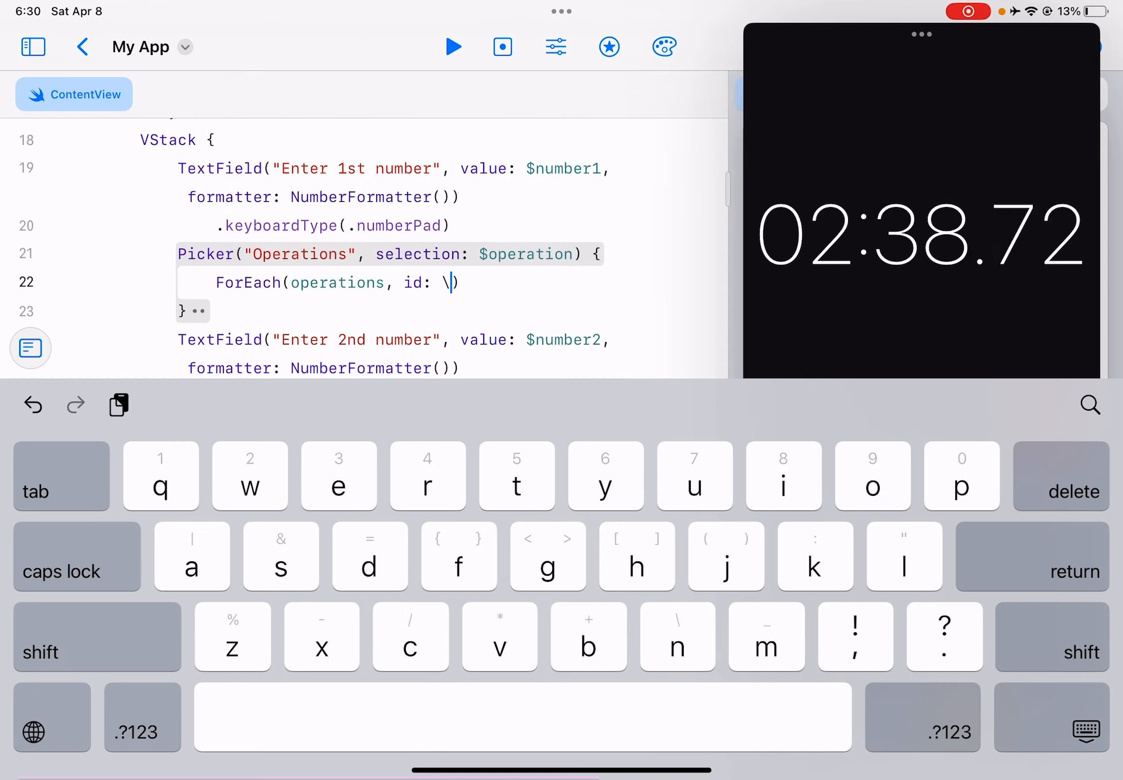
{"action": "type", "text": ".self)"}
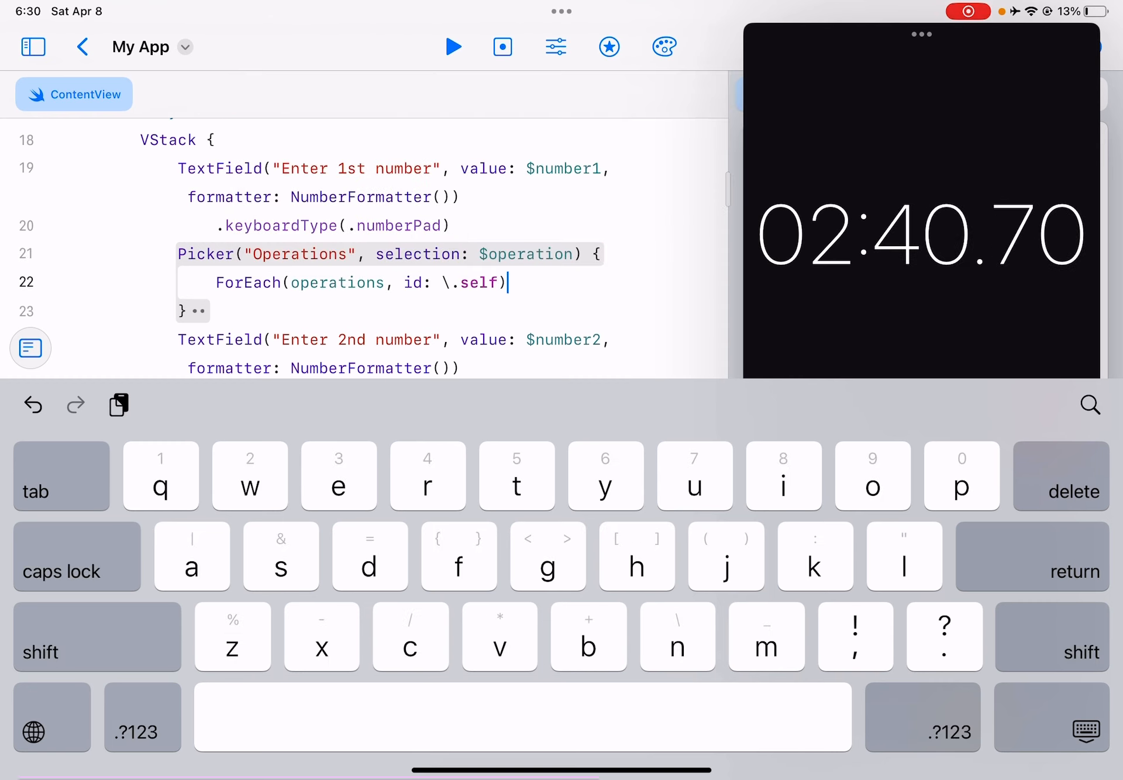
{"action": "type", "text": "{ opera"}
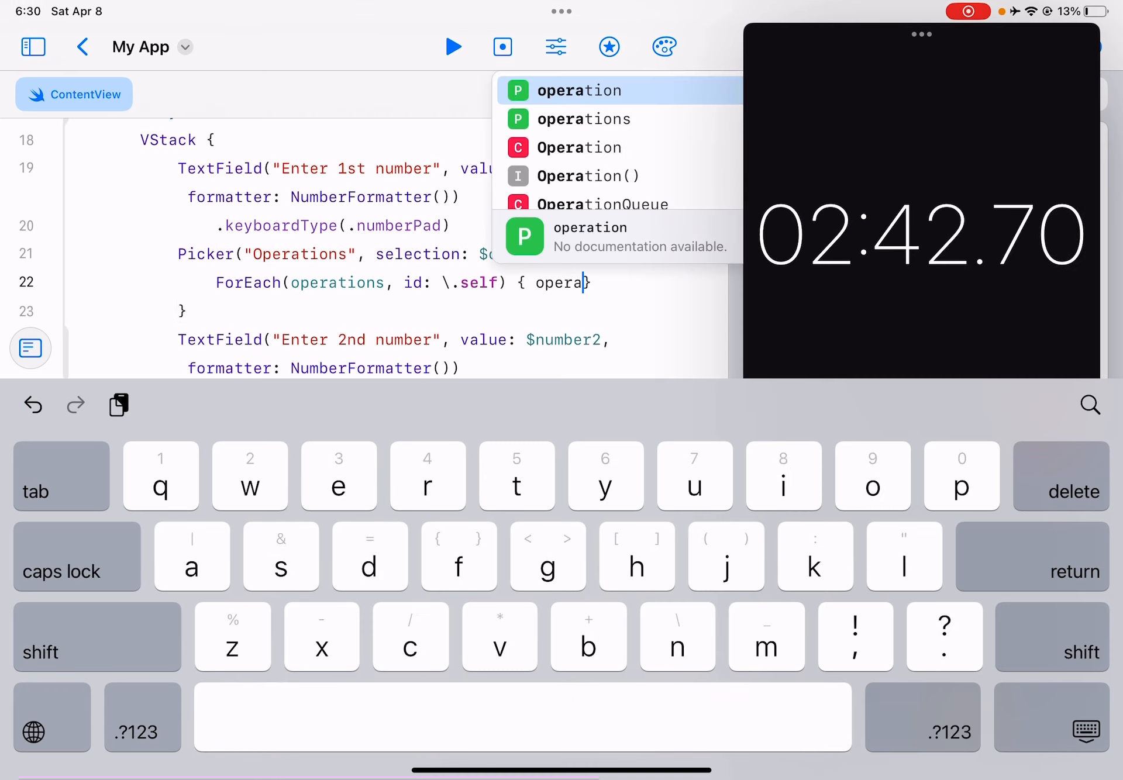
{"action": "left_click", "coordinate": [579, 91]}
{"action": "type", "text": "Text(\"\\("}
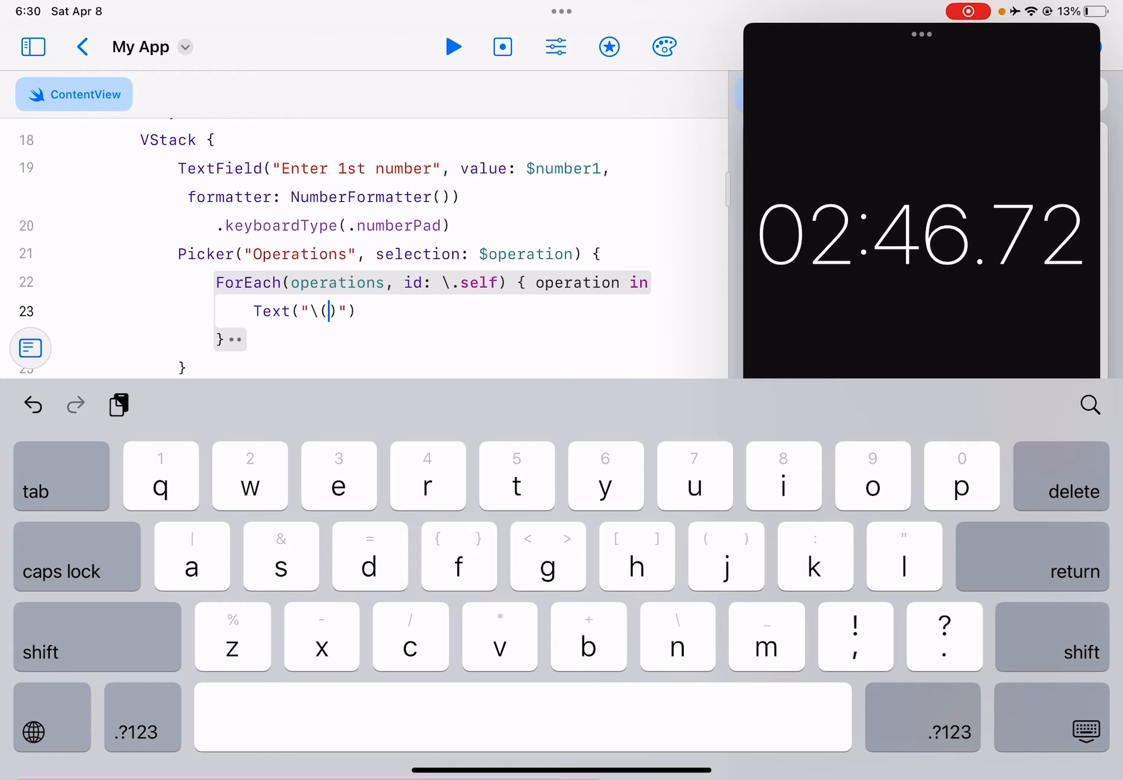
{"action": "type", "text": "operation"}
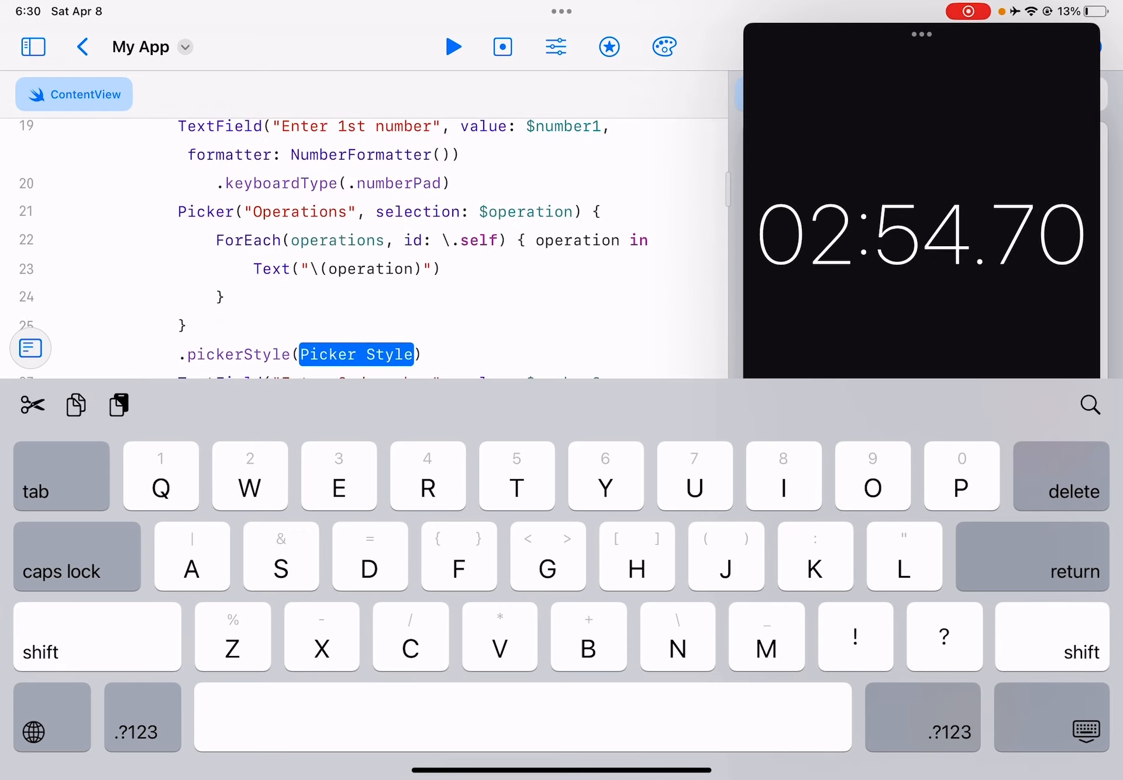
{"action": "type", "text": "Segme"}
{"action": "type", "text": "Text(\"\\(answerr"}
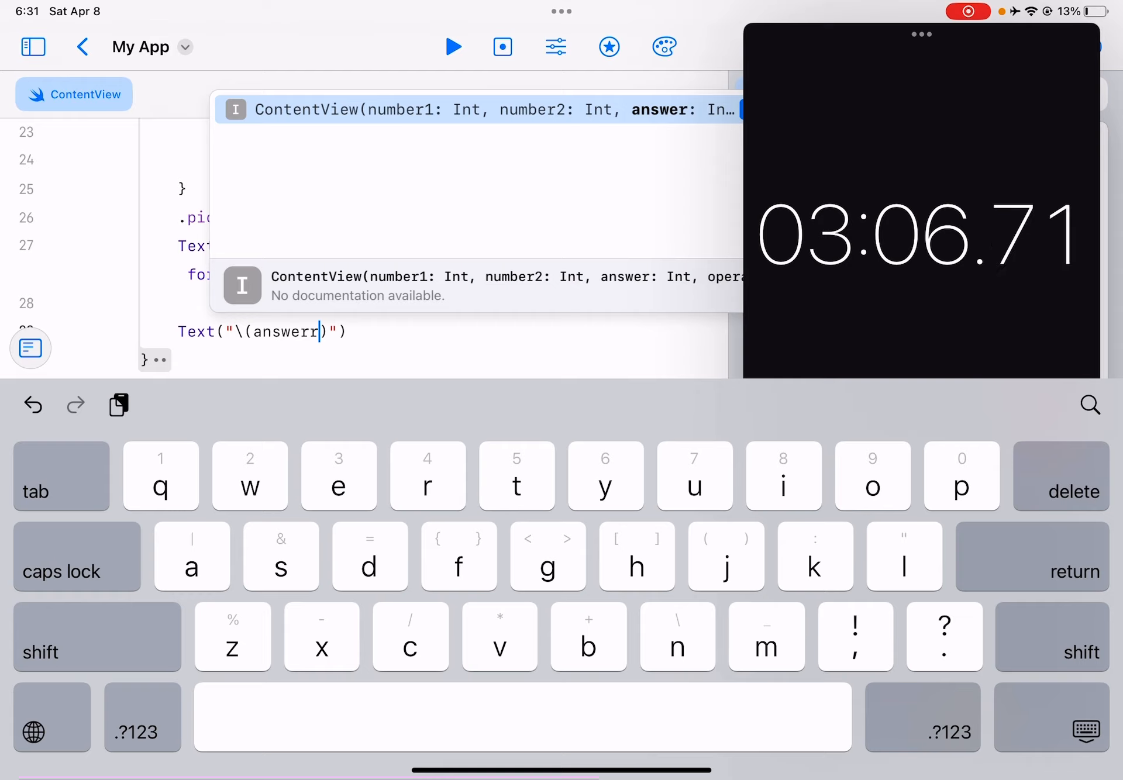
Wrap the operation switch in func calculate() and start a Button below the number fields.
{"action": "type", "text": "Butt"}
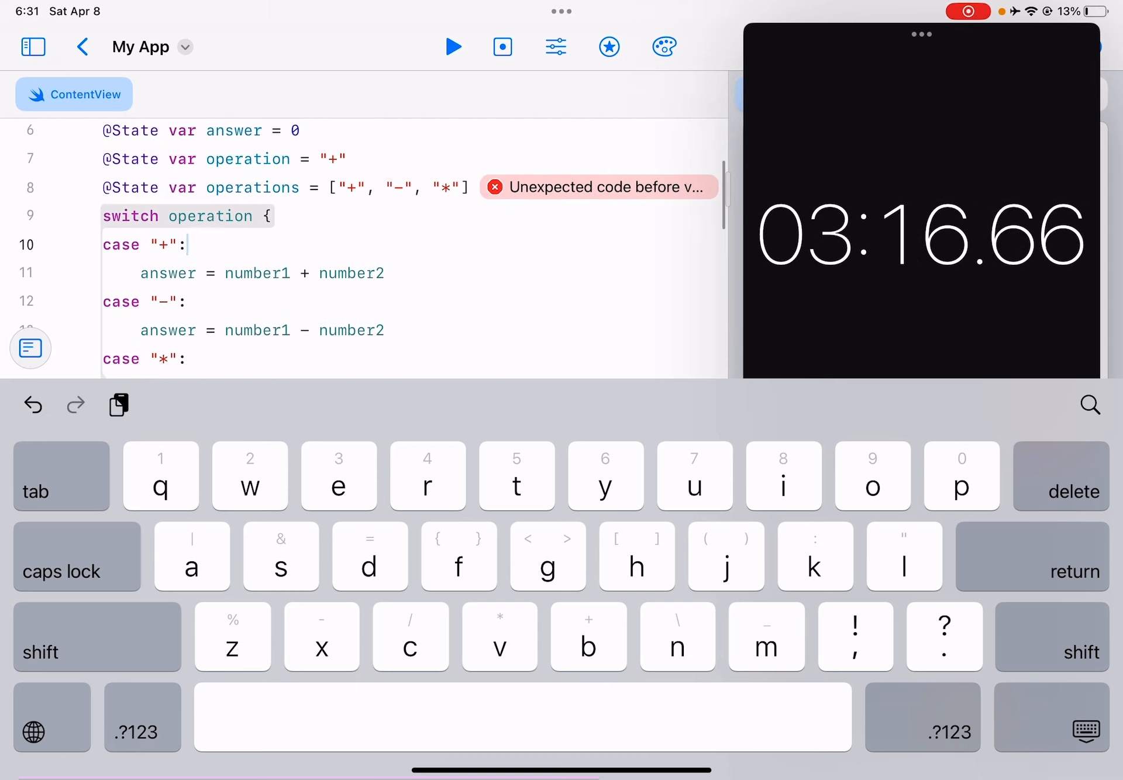
{"action": "type", "text": "func calculate() {"}
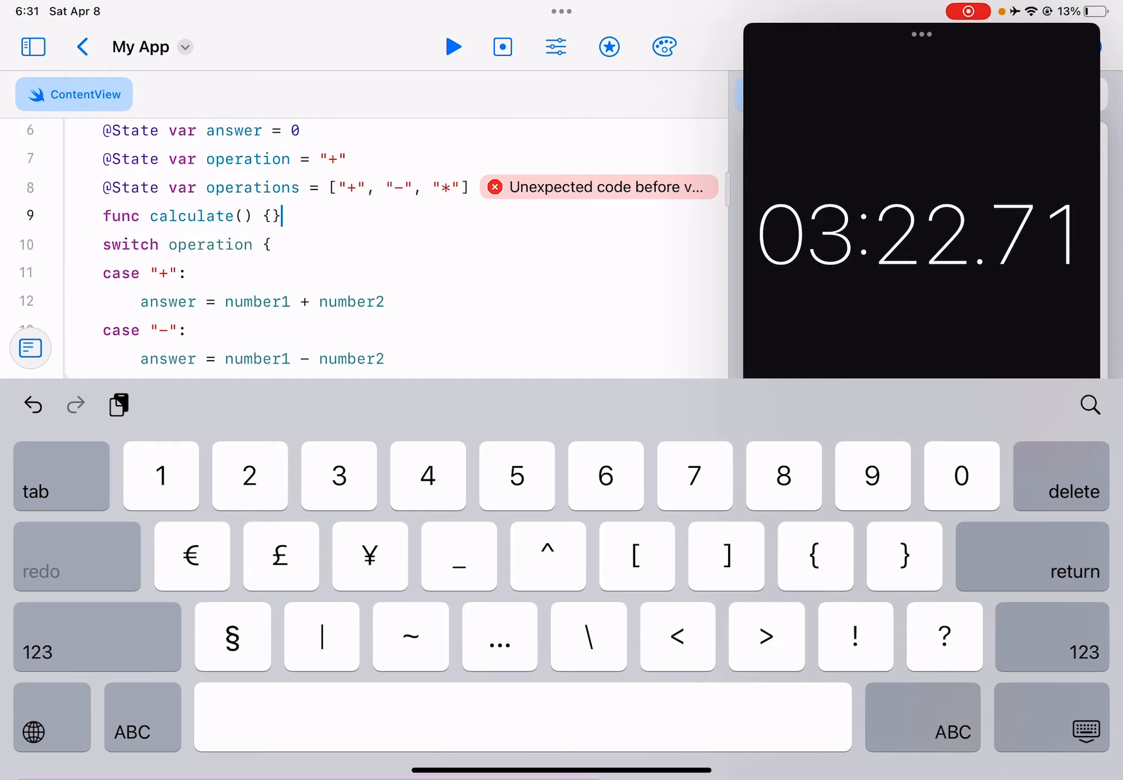
{"action": "scroll", "scroll_direction": "down", "scroll_amount": 3}
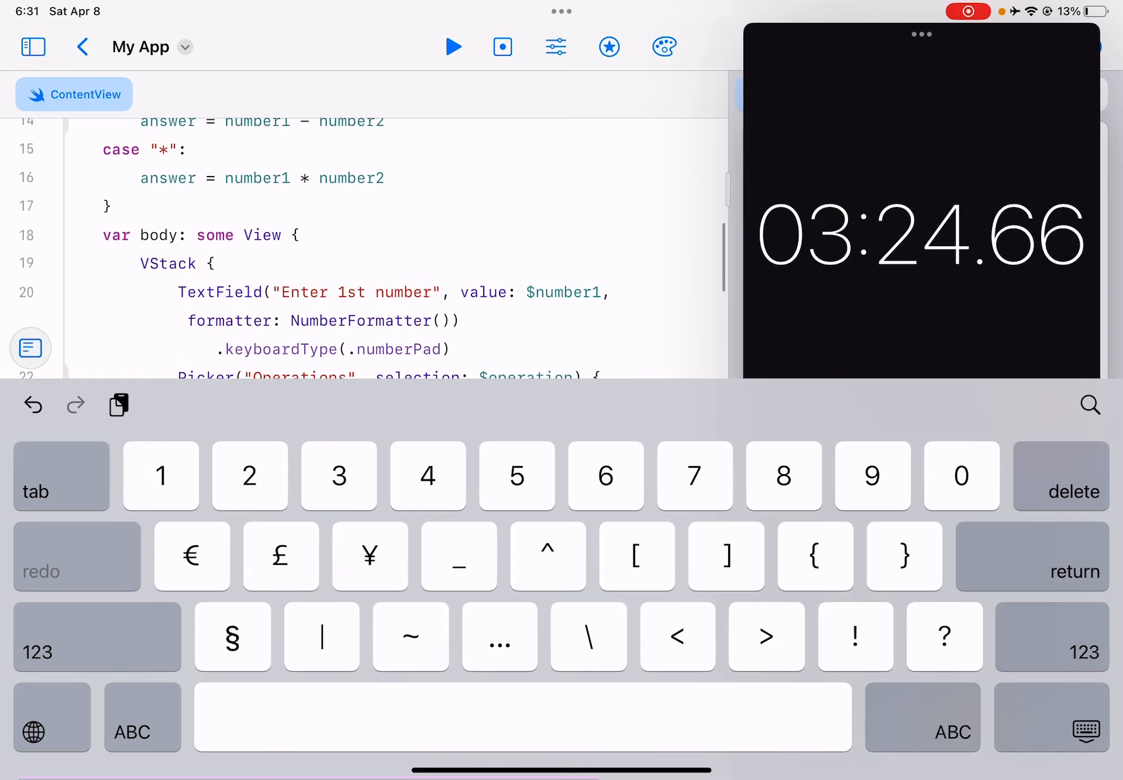
{"action": "left_click", "coordinate": [799, 420]}
{"action": "type", "text": "Button(ac)"}
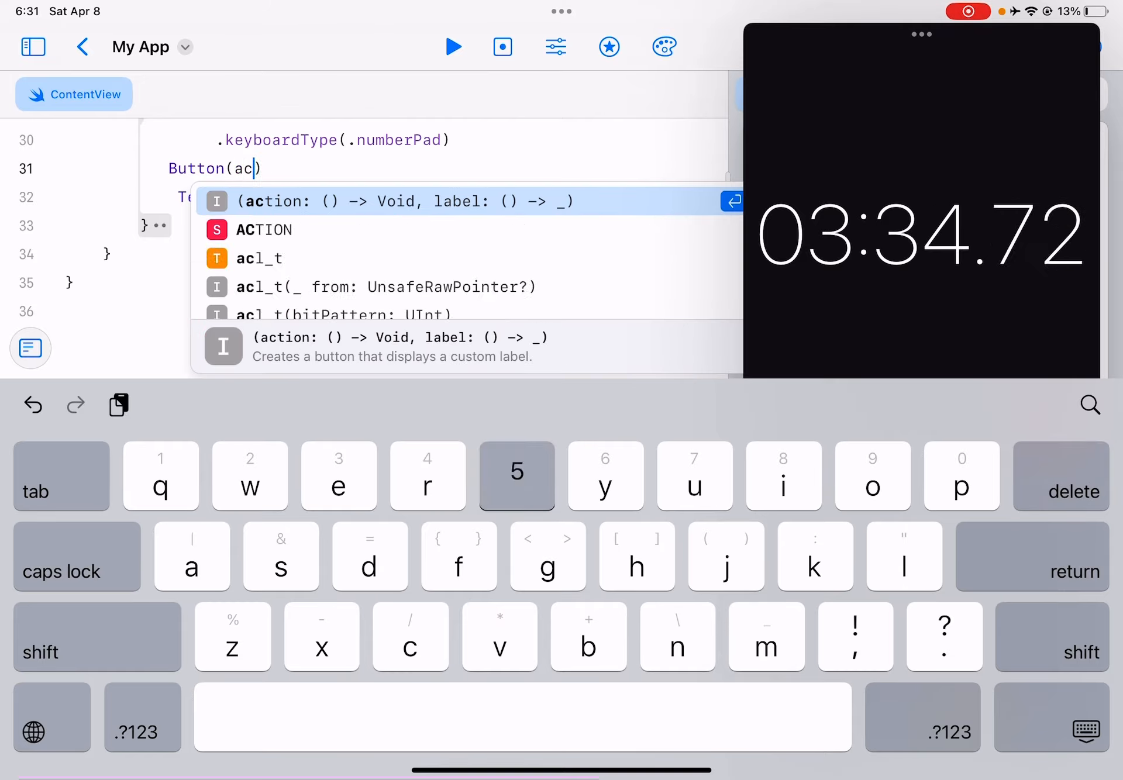
Make the Button call calculate() in its action with a "Calculate" Text label.
{"action": "left_click", "coordinate": [417, 201]}
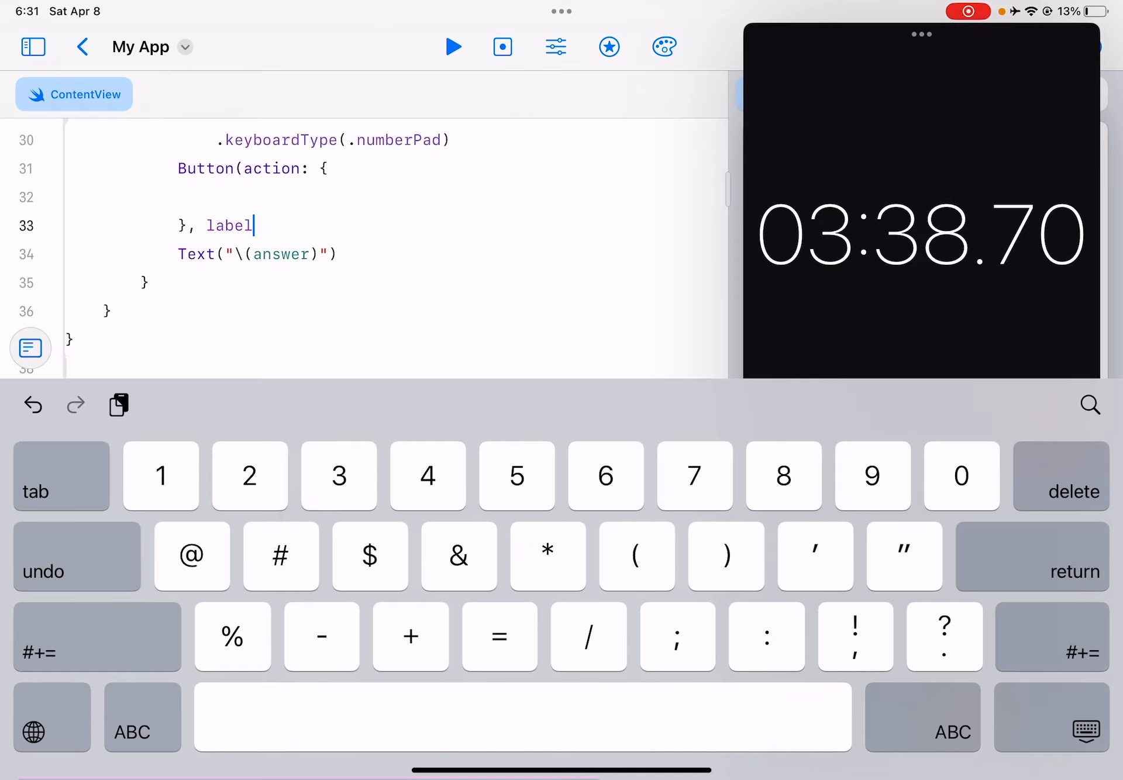
{"action": "type", "text": ": {"}
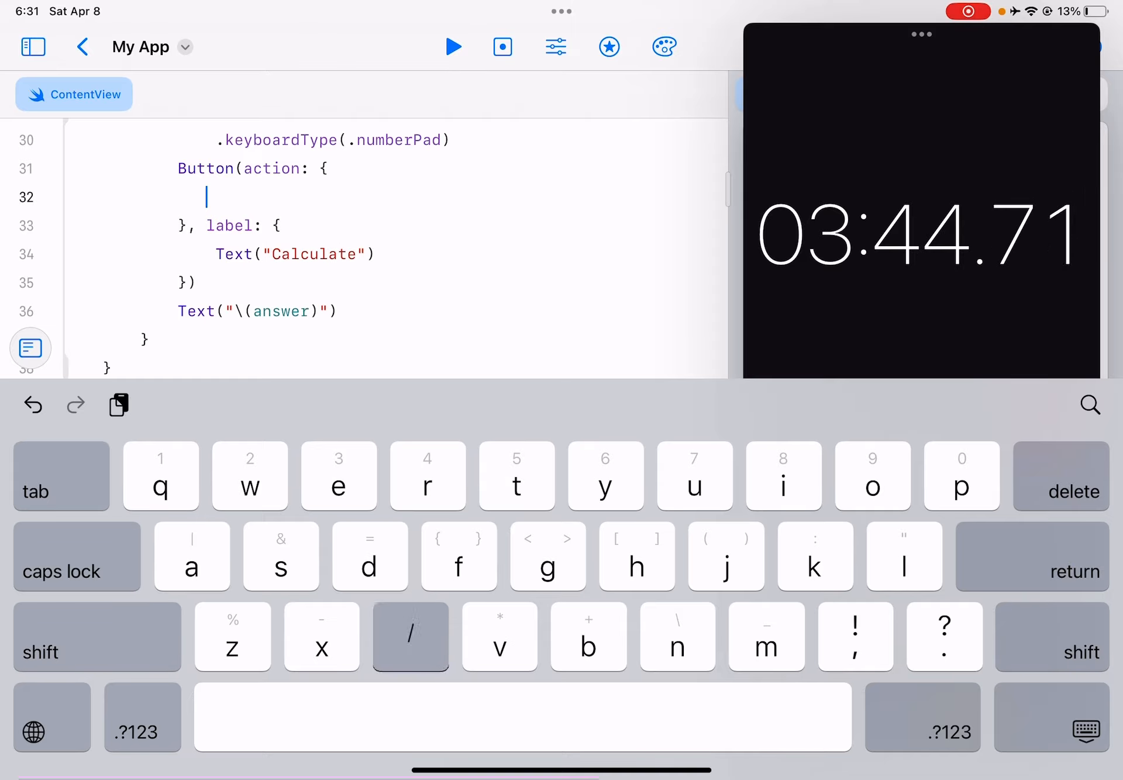
{"action": "type", "text": "calculate()"}
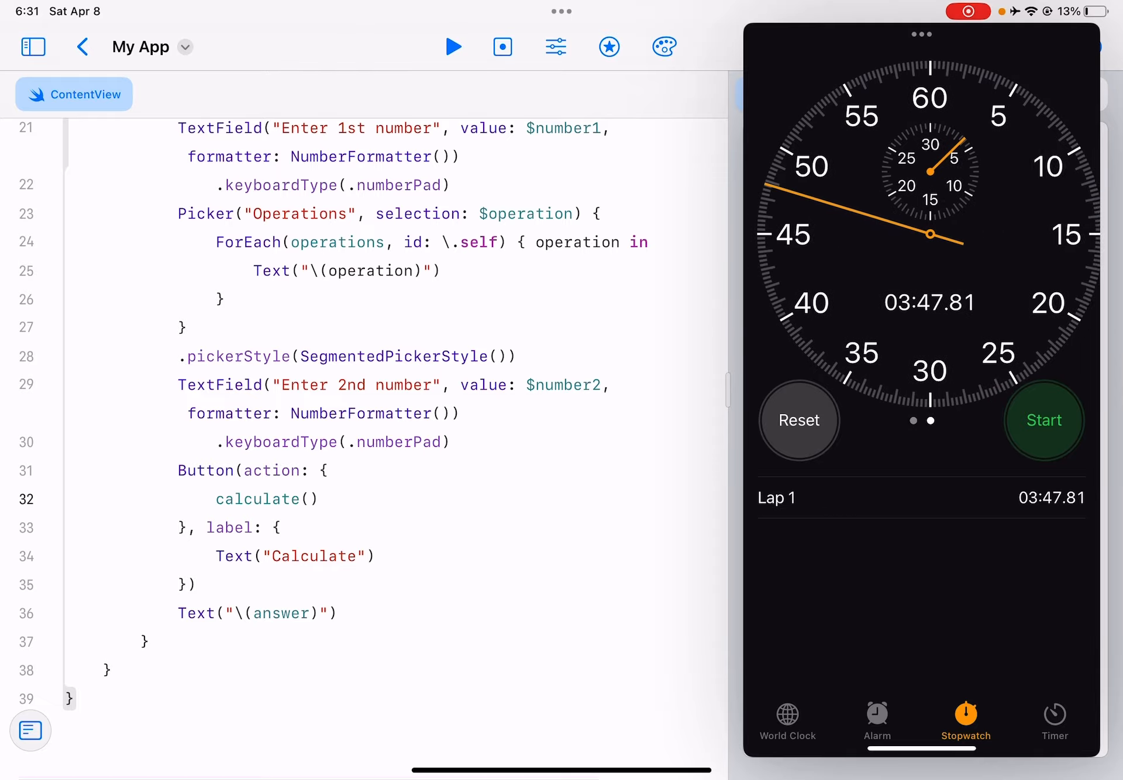
Add default: break after the * case so the switch is exhaustive.
{"action": "left_click_drag", "start_coordinate": [922, 34], "coordinate": [819, 34]}
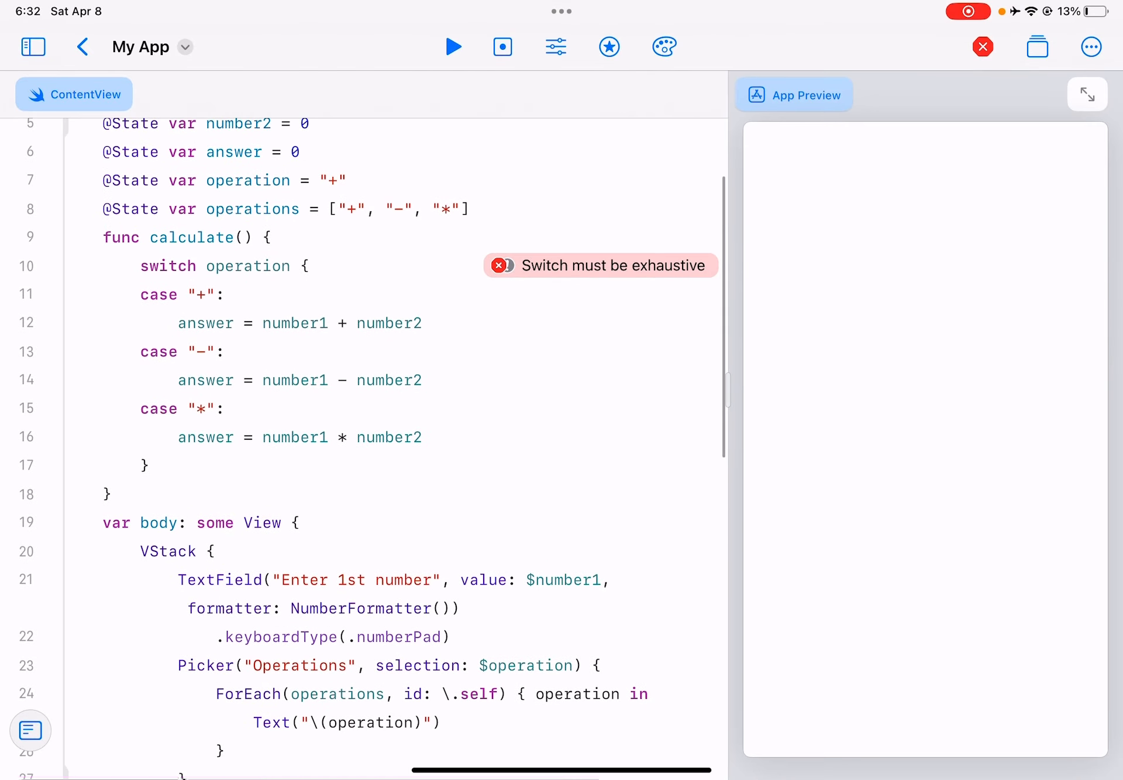
{"action": "scroll", "scroll_direction": "down", "scroll_amount": 3}
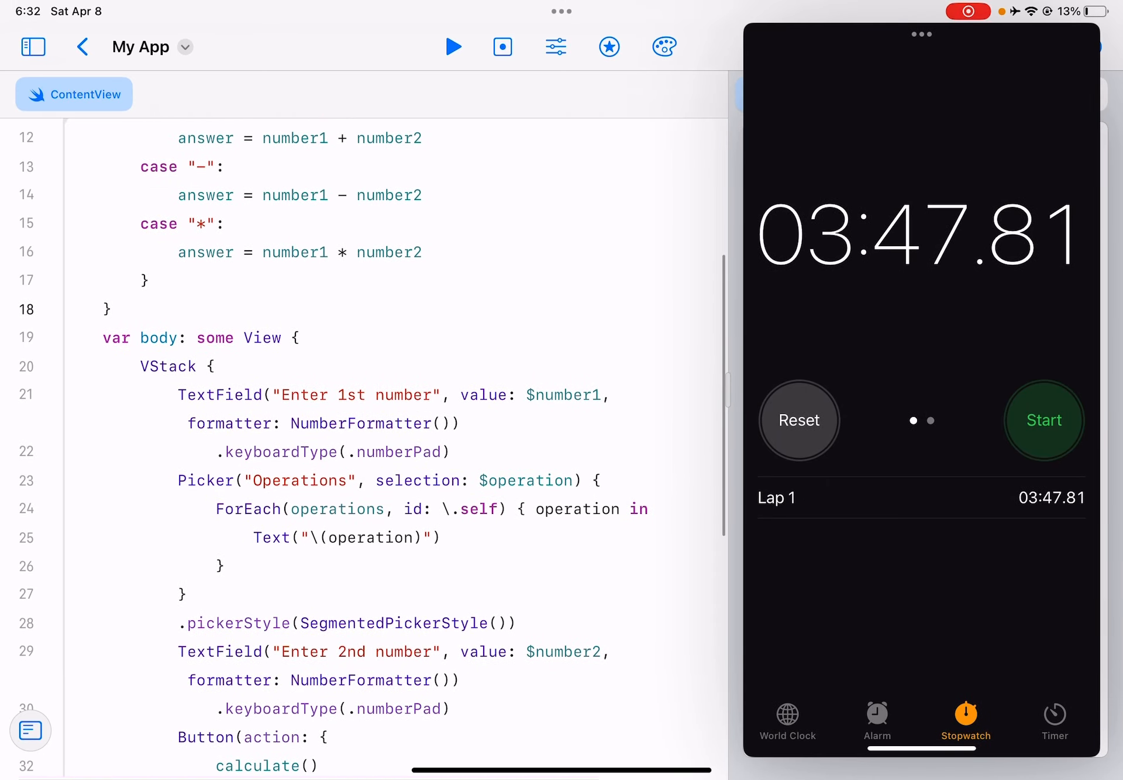
{"action": "left_click", "coordinate": [149, 308]}
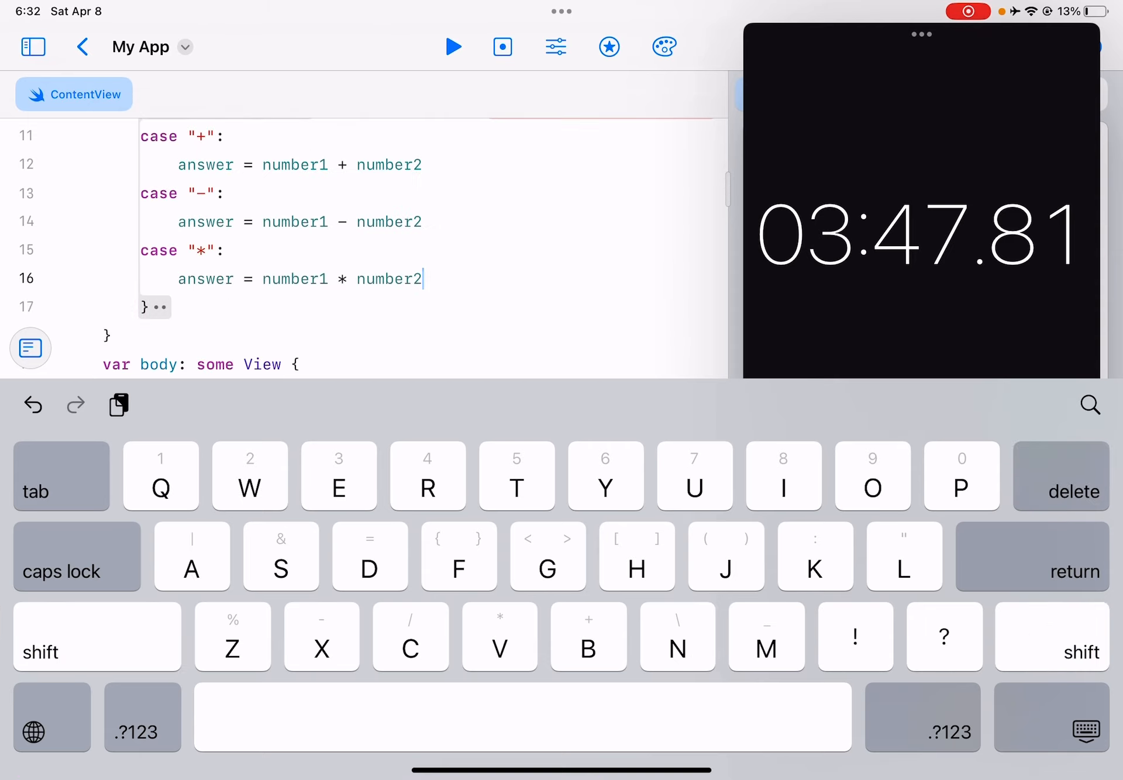
{"action": "type", "text": "default:"}
{"action": "type", "text": "break"}
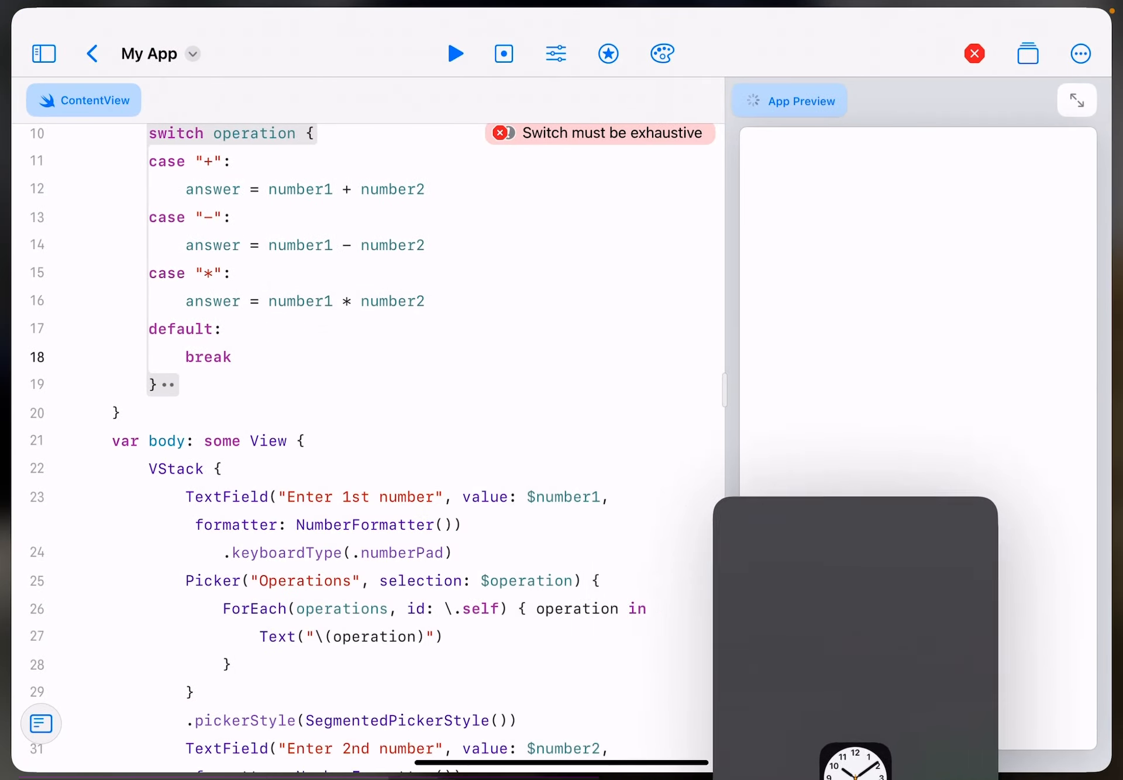
Enter 9 and 9 in the preview, get 18 for +, then pick * and calculate 81.
{"action": "left_click", "coordinate": [454, 54]}
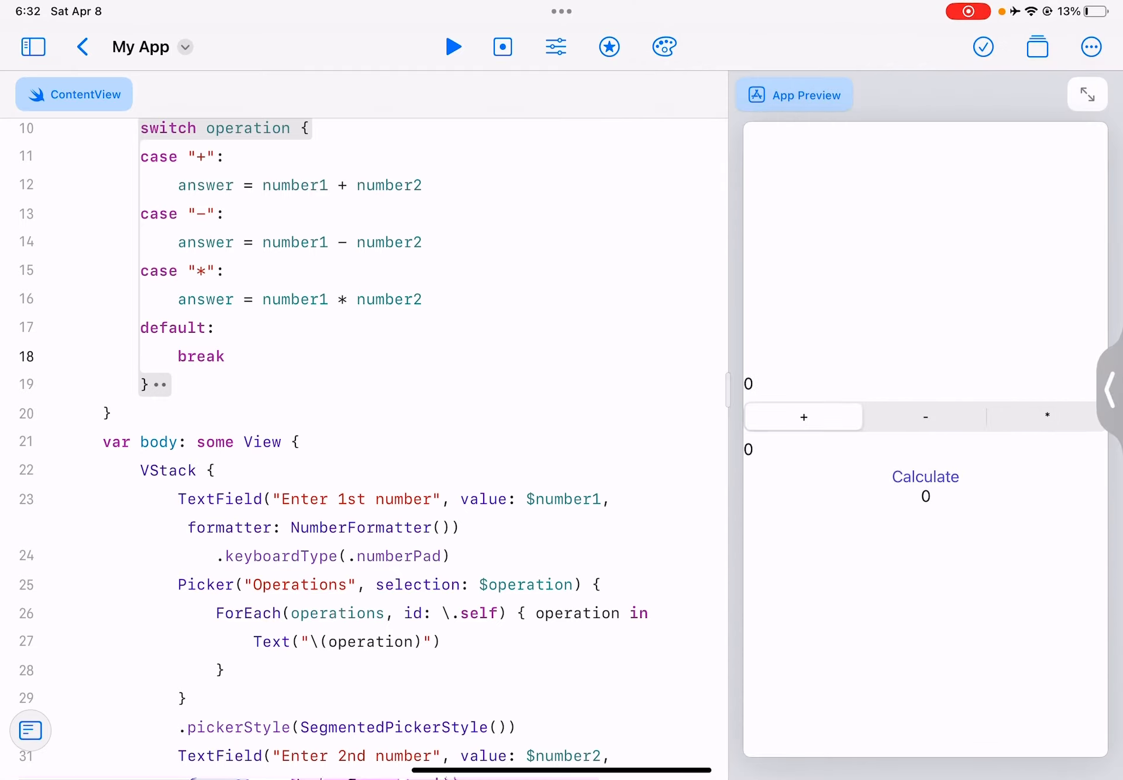
{"action": "type", "text": "9"}
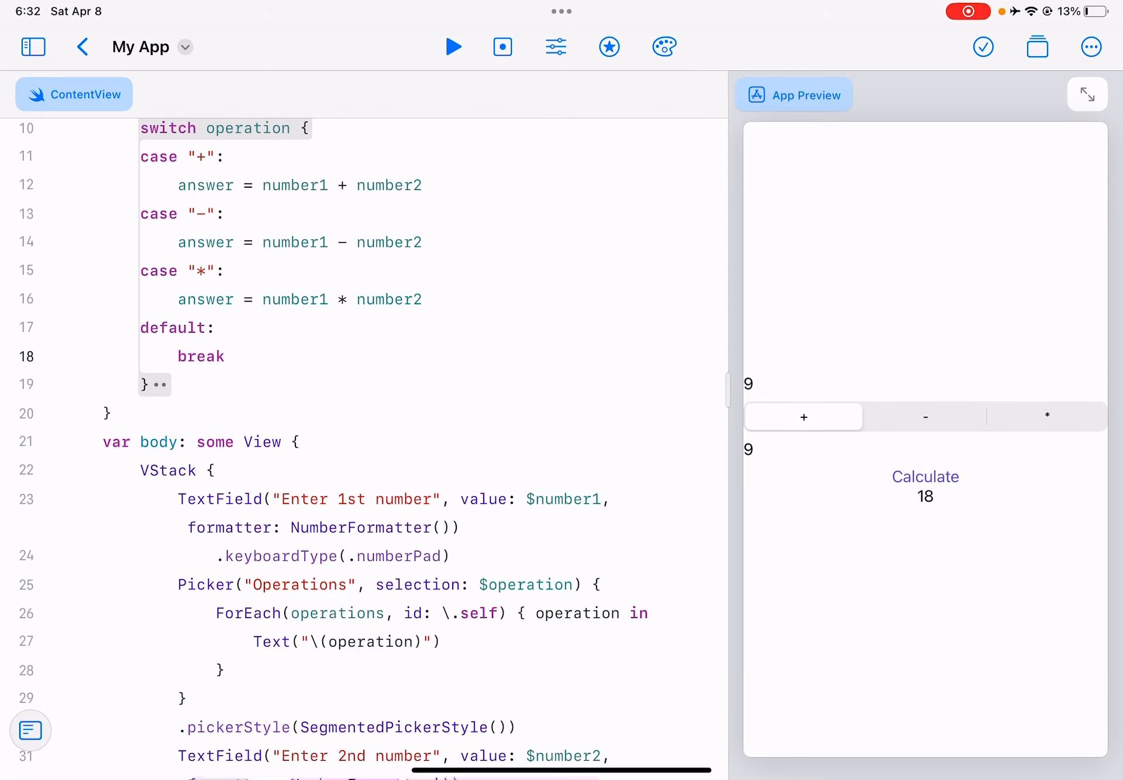
{"action": "left_click", "coordinate": [1047, 433]}
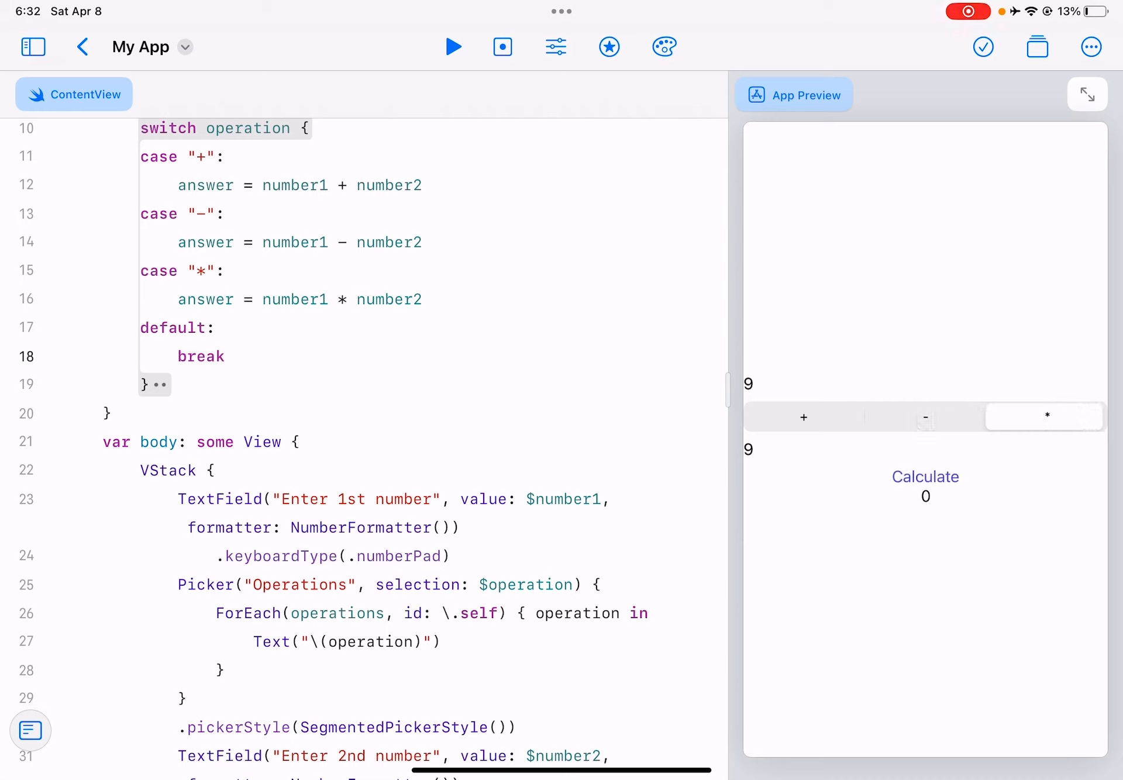
{"action": "left_click", "coordinate": [925, 478]}
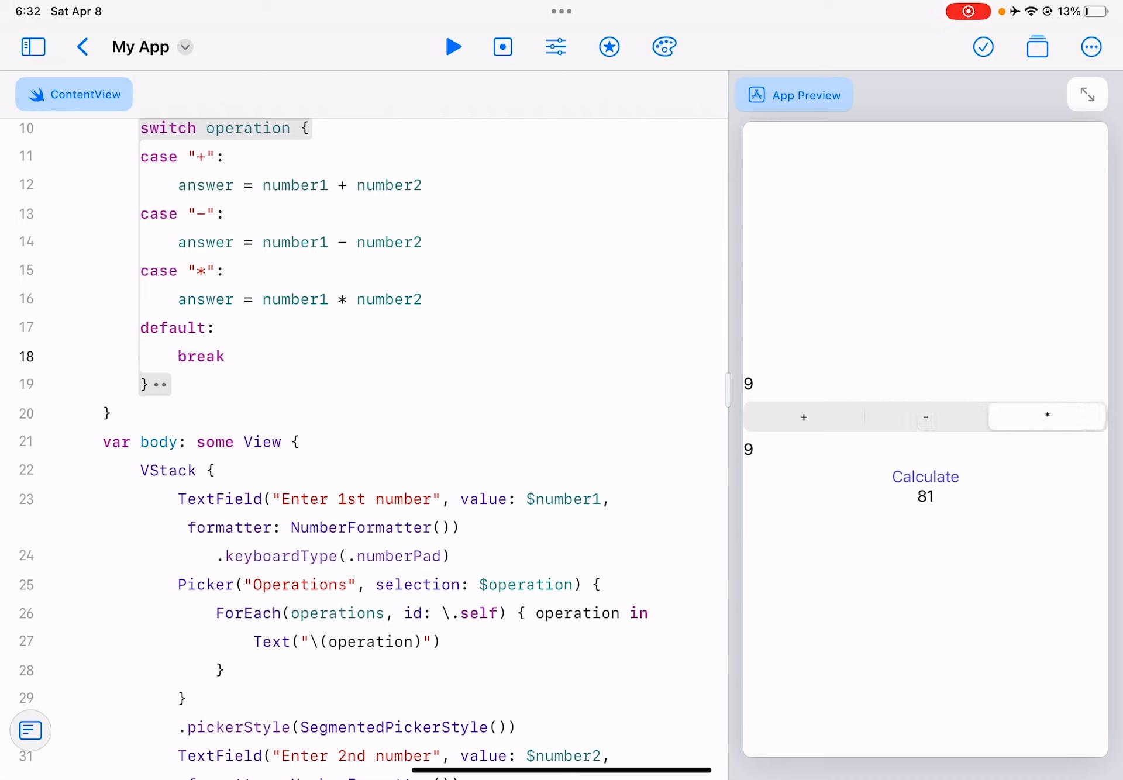